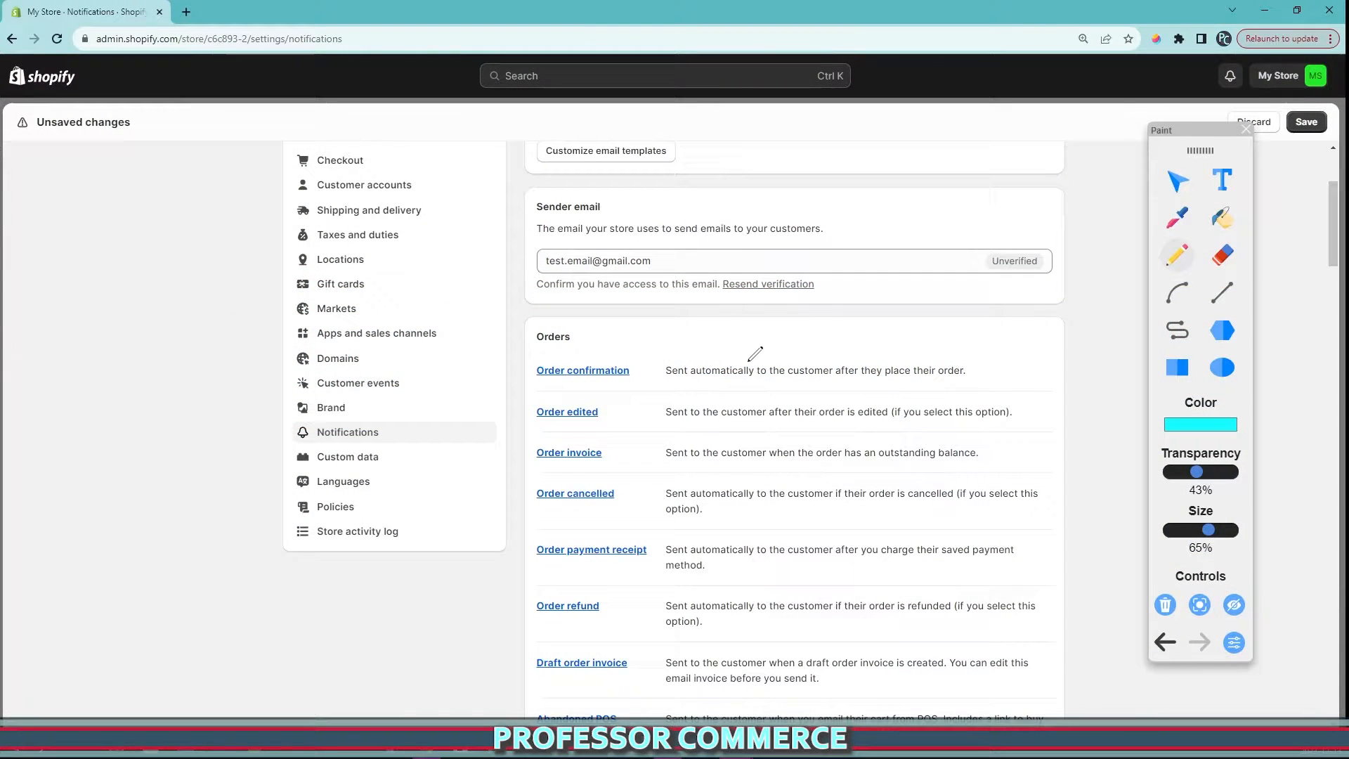
mouse_move(705, 308)
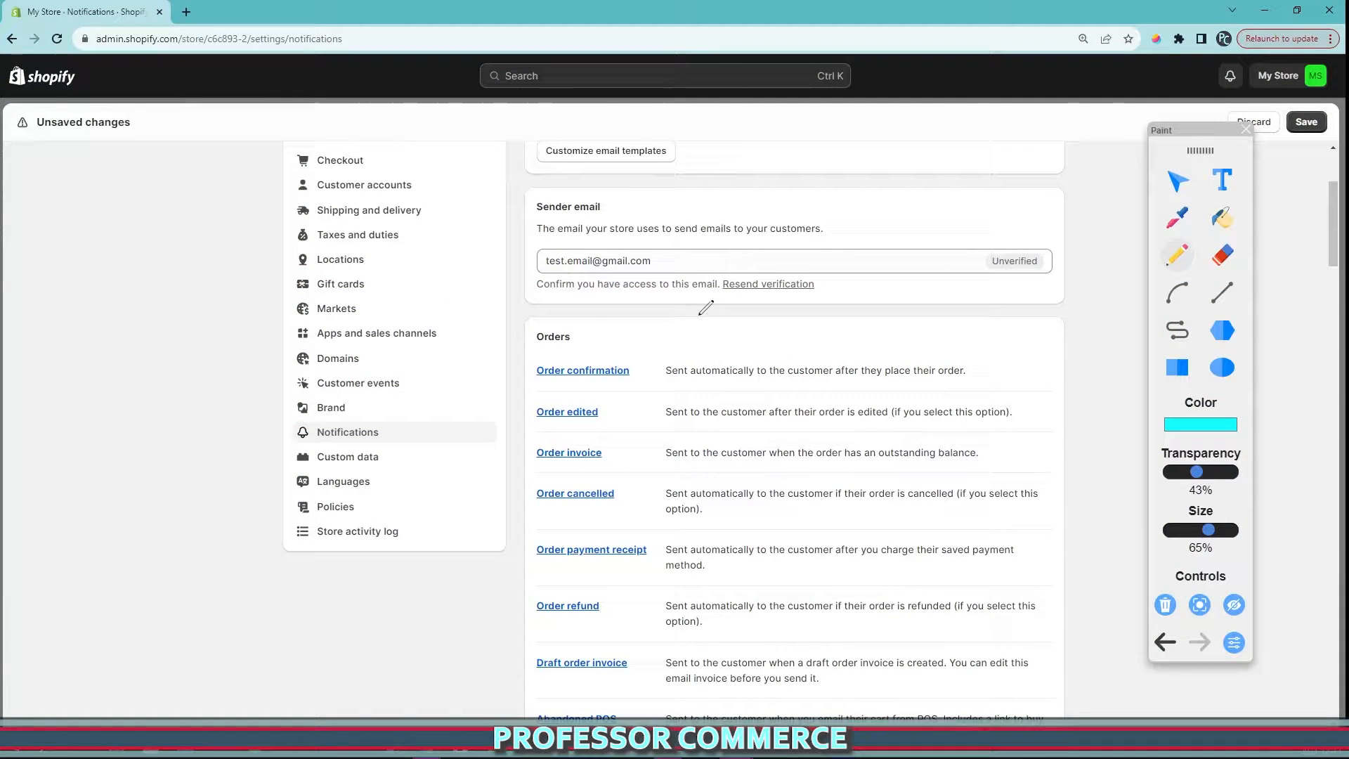
- Draw annotation marks over the notifications settings page
drag(704, 307, 660, 523)
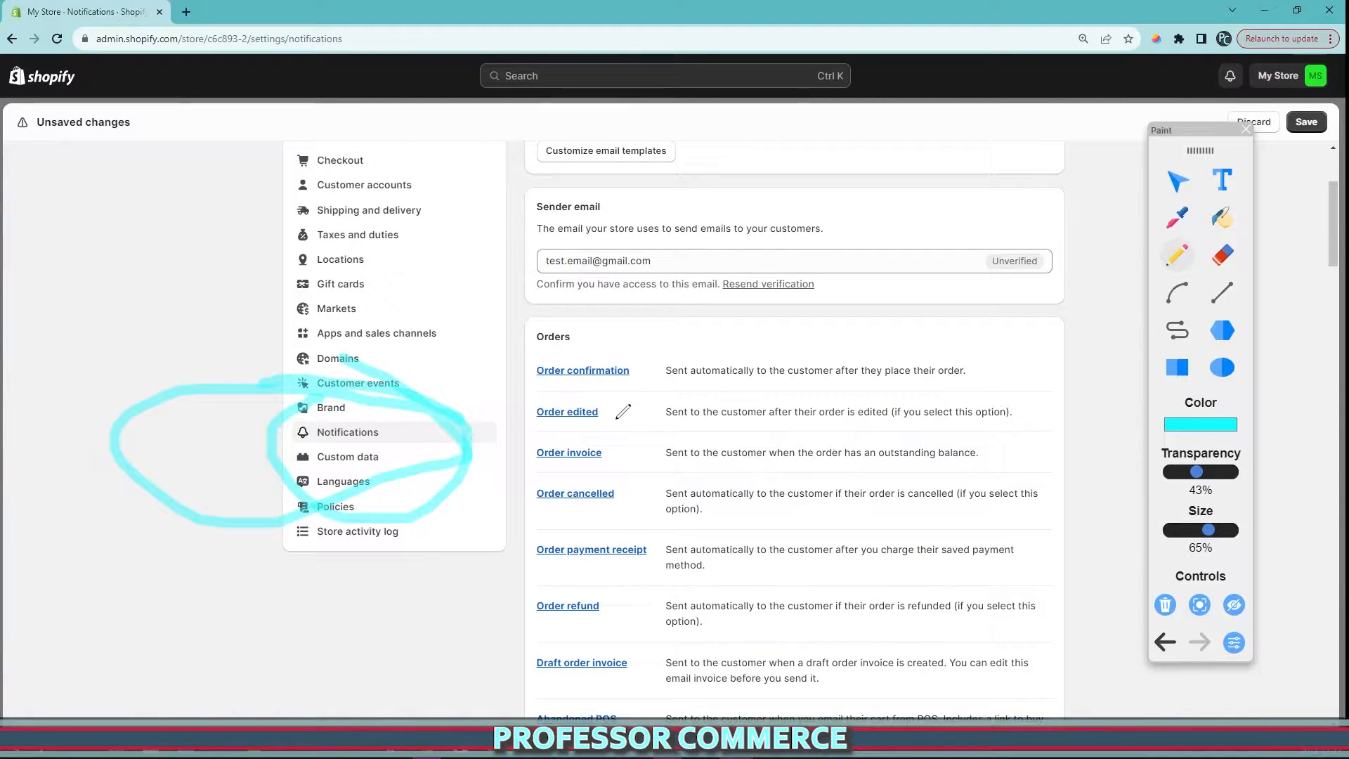
mouse_move(582, 370)
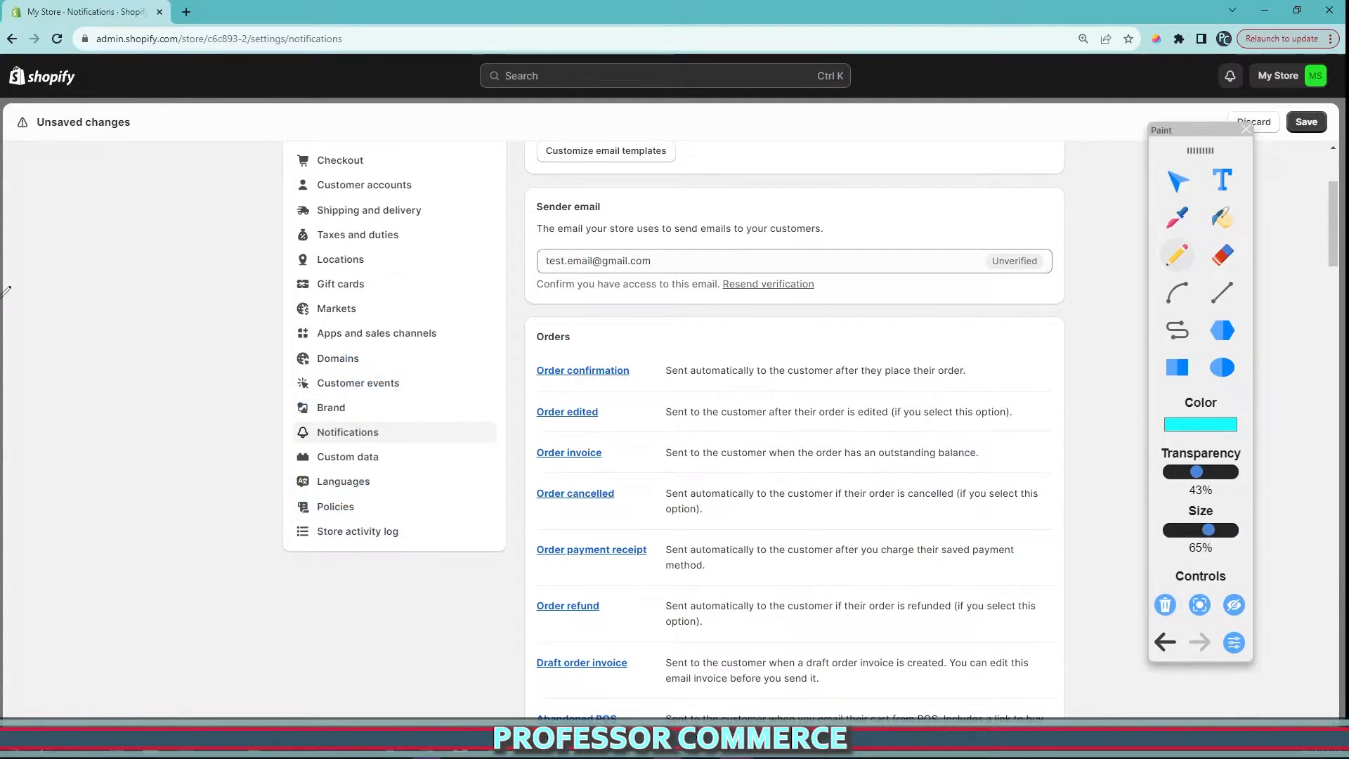
drag(39, 139, 1046, 610)
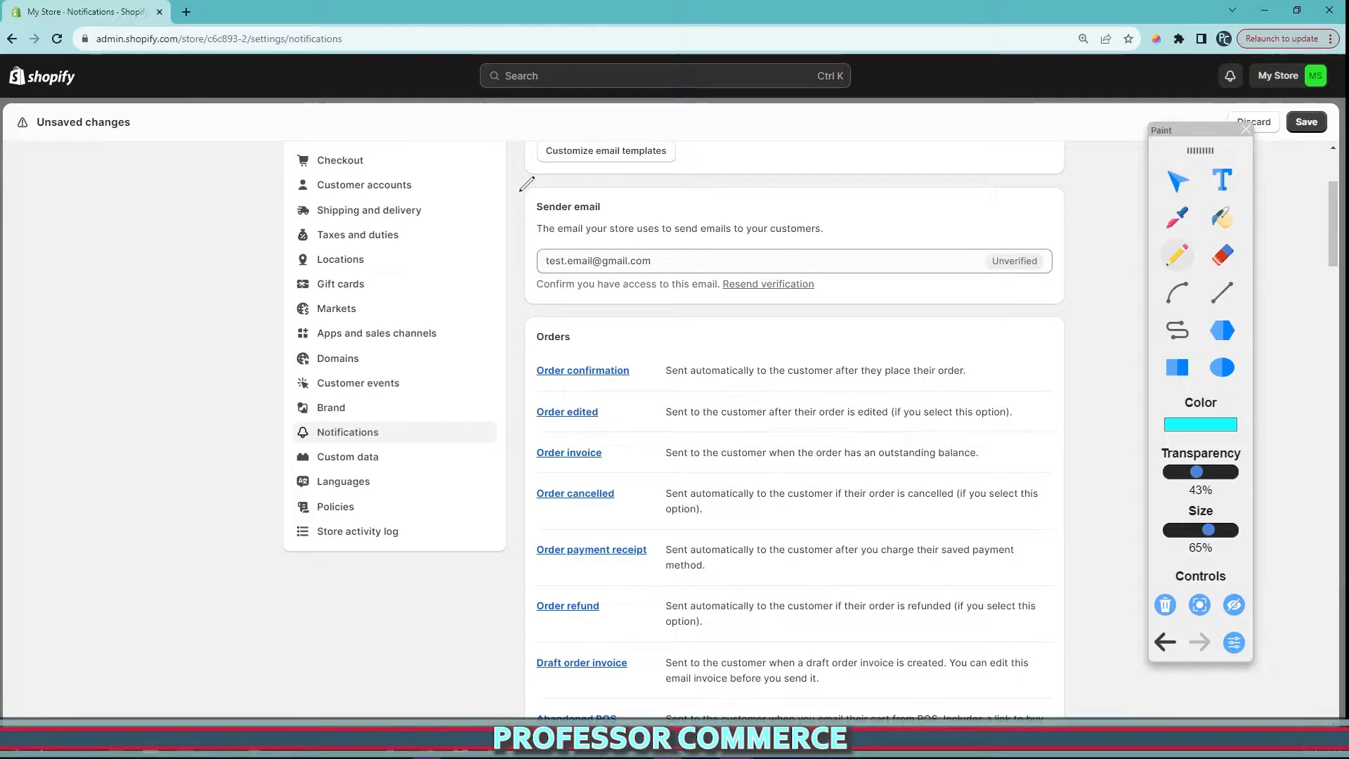
drag(525, 185, 947, 301)
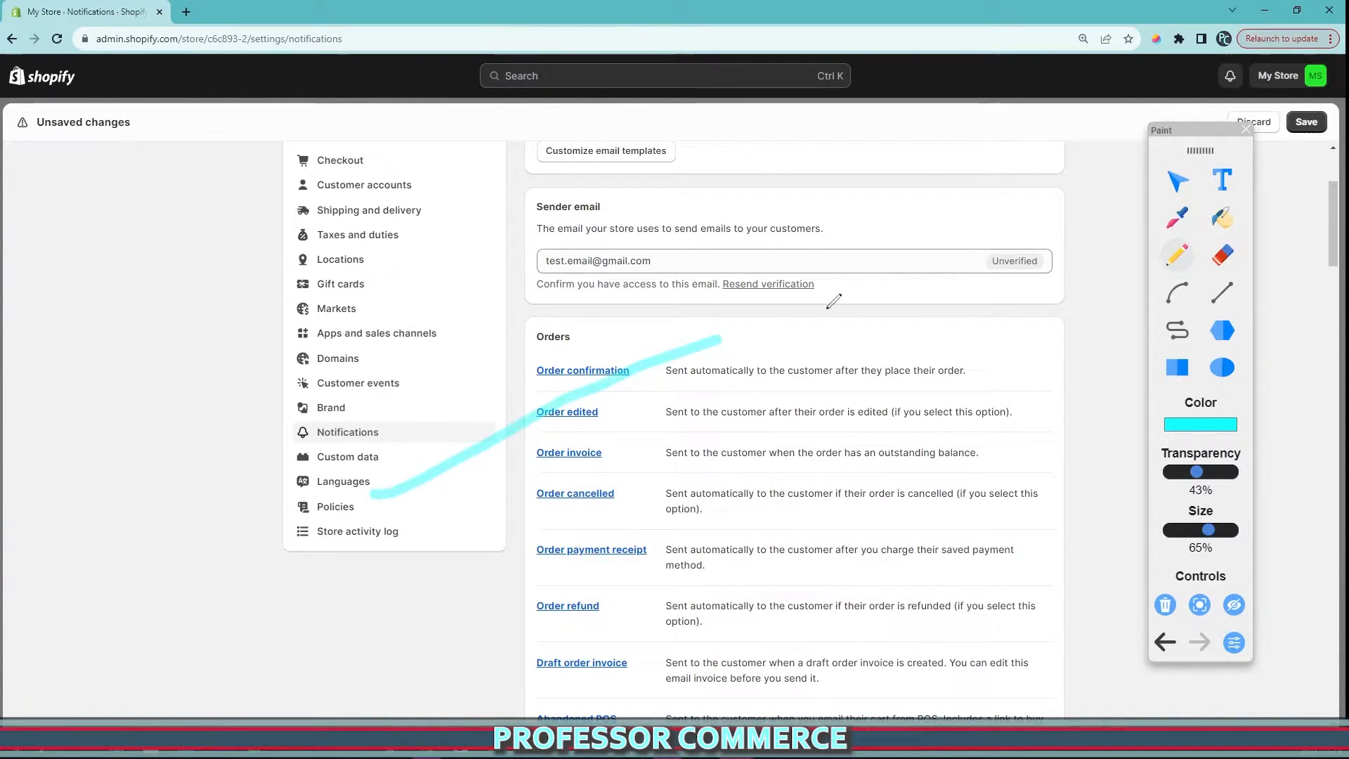
drag(723, 335, 1059, 198)
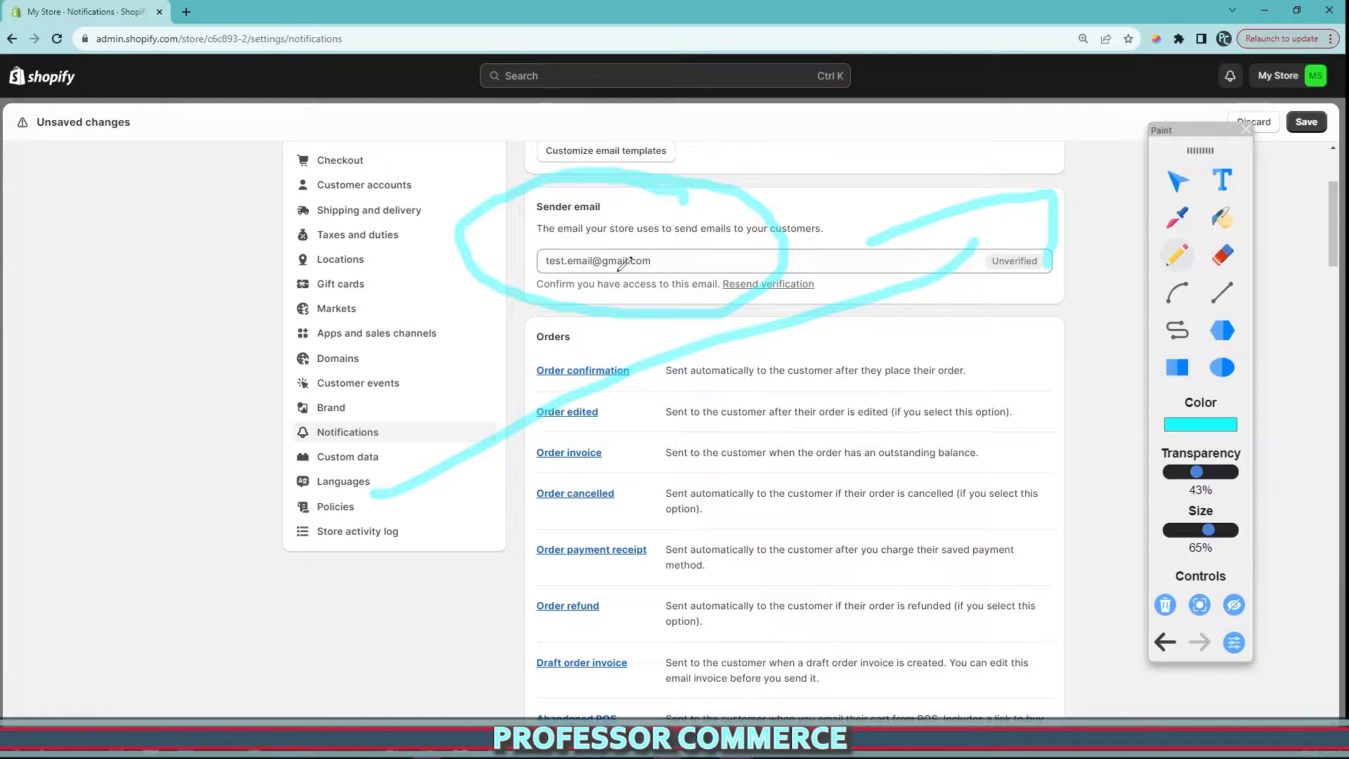
drag(86, 578, 409, 568)
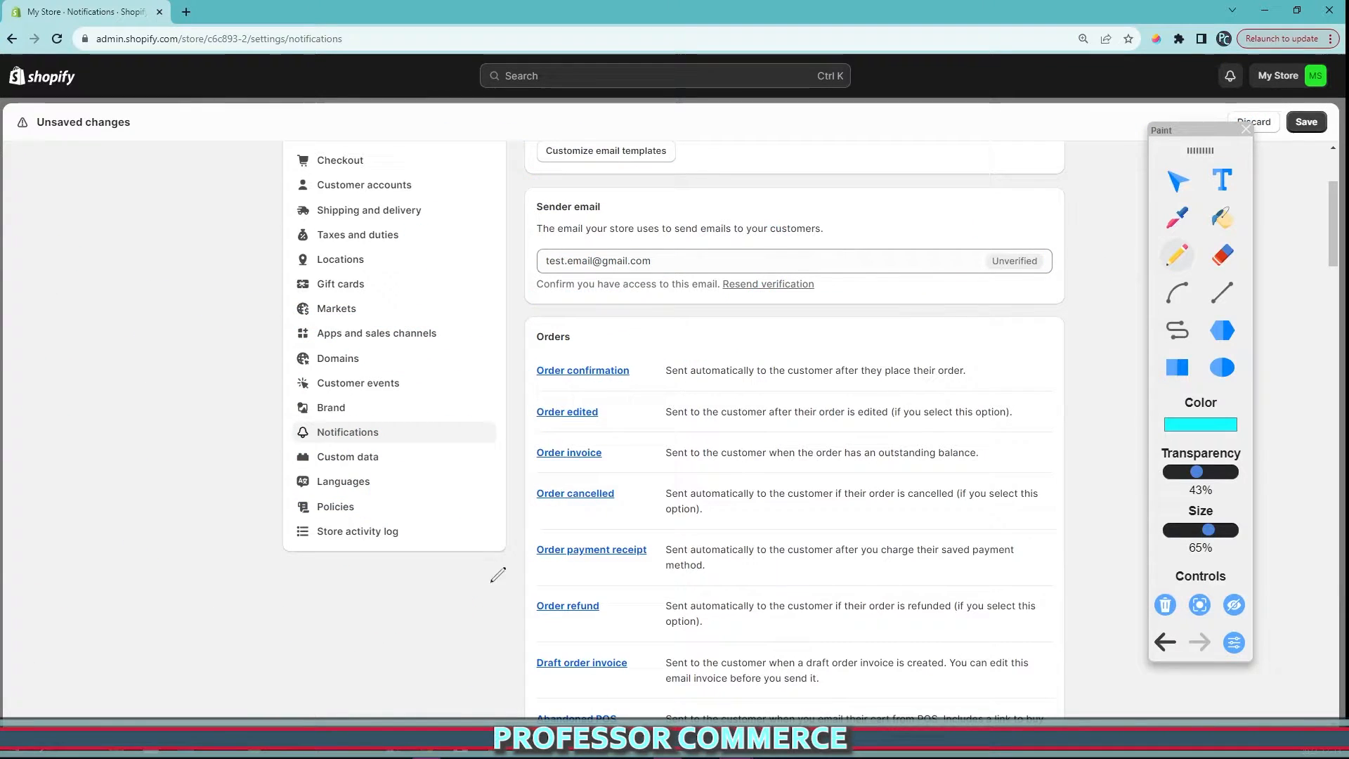
drag(267, 460, 405, 516)
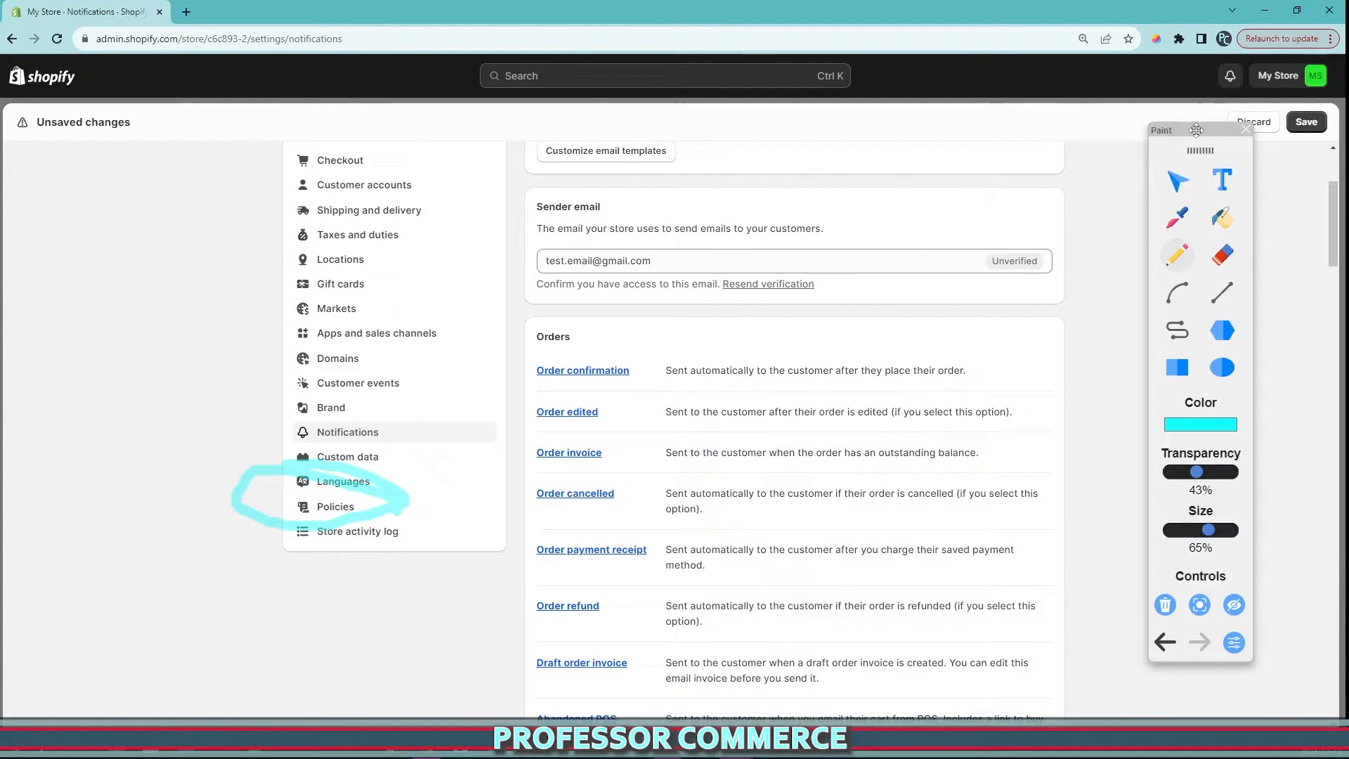
click(1165, 605)
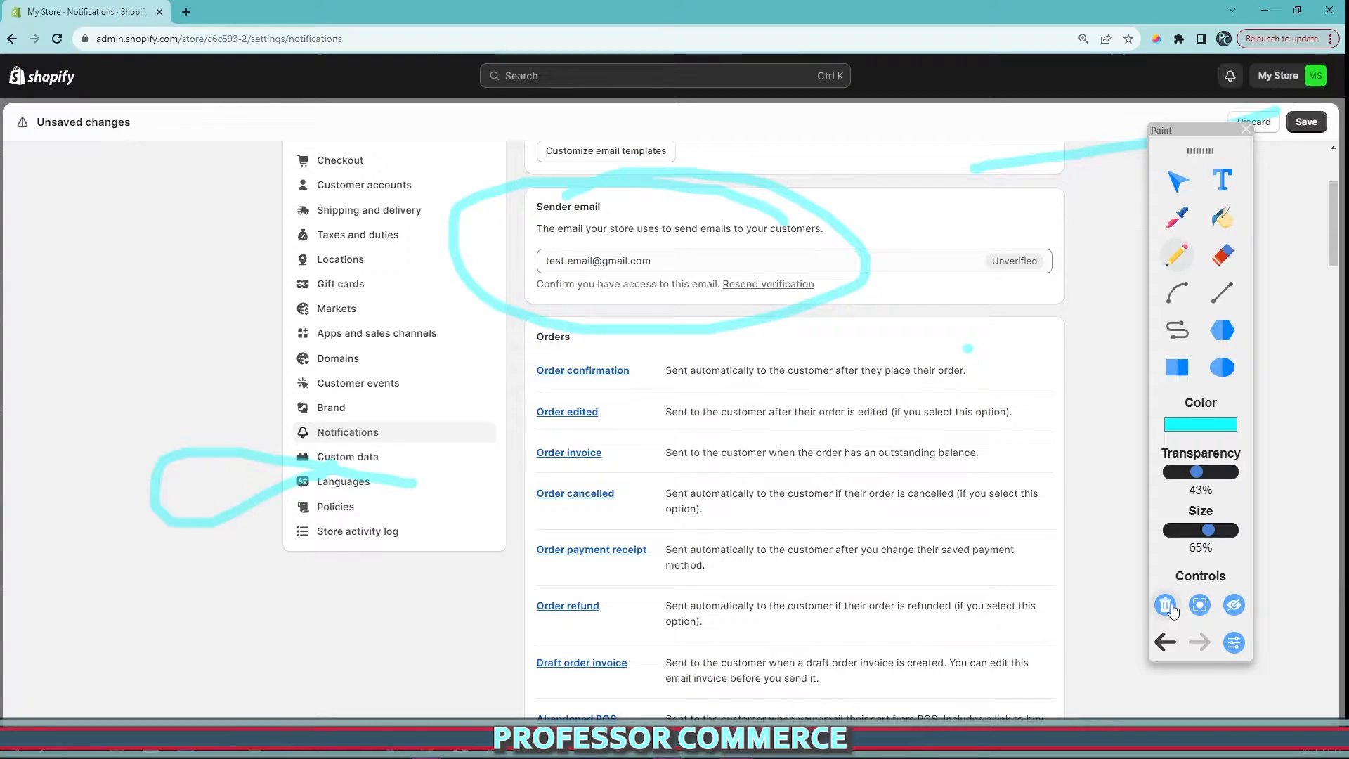
click(1166, 604)
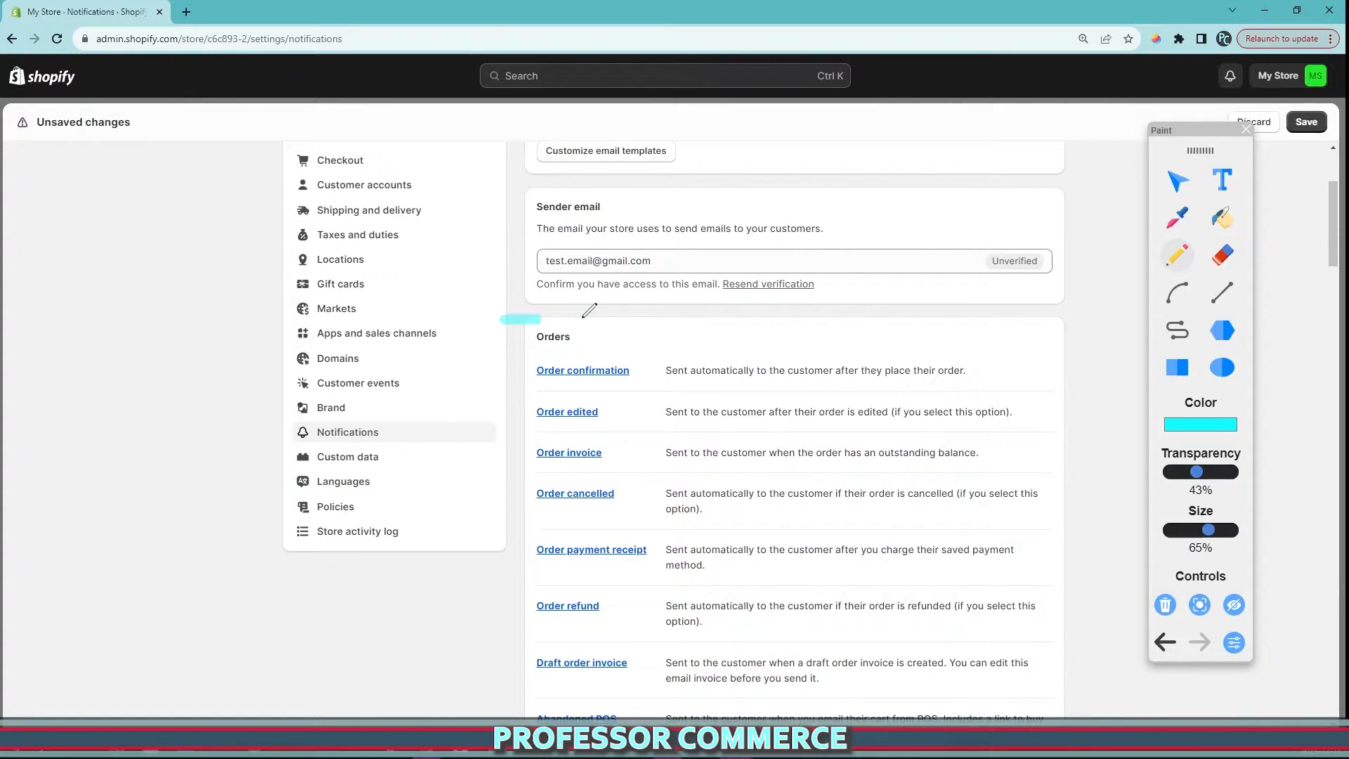
drag(589, 312, 495, 552)
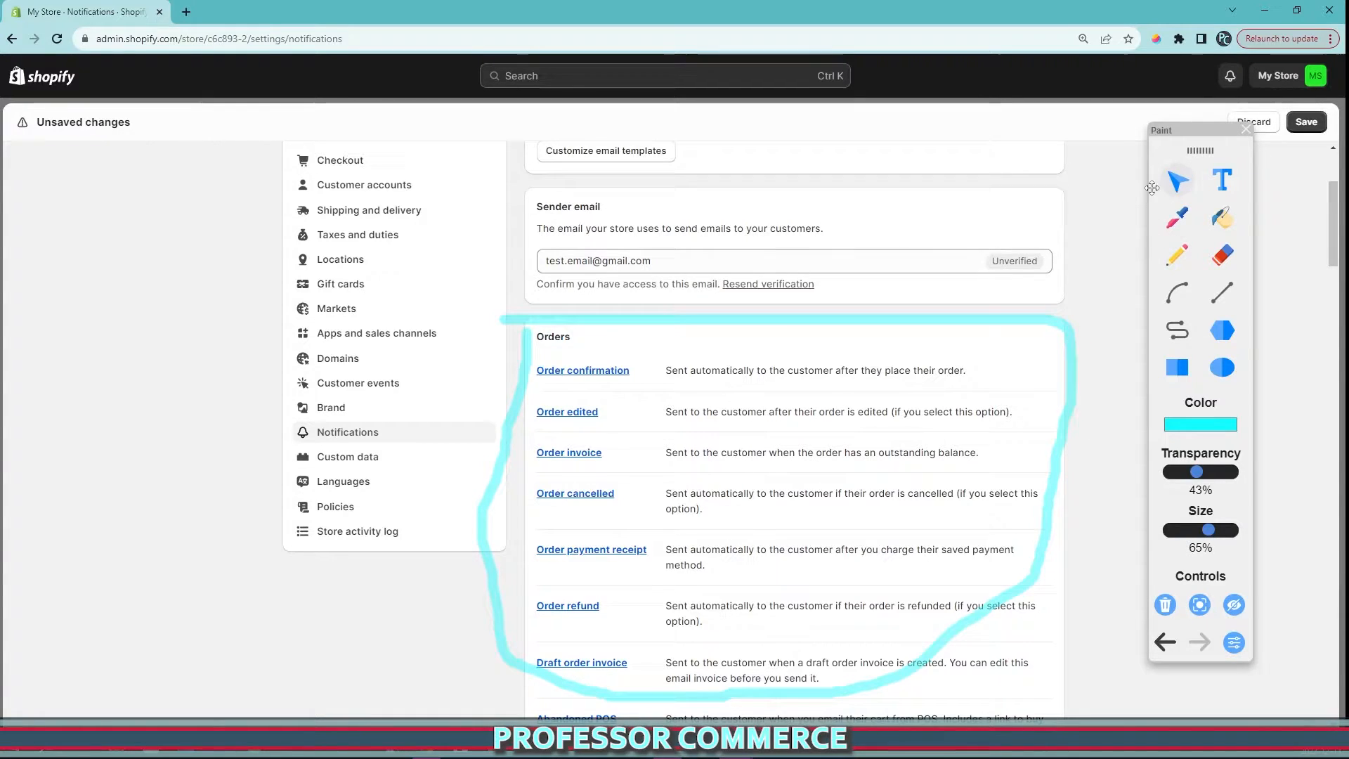
- Scroll to Shipping and switch off the Out for delivery and Delivered emails
scroll(down, 3)
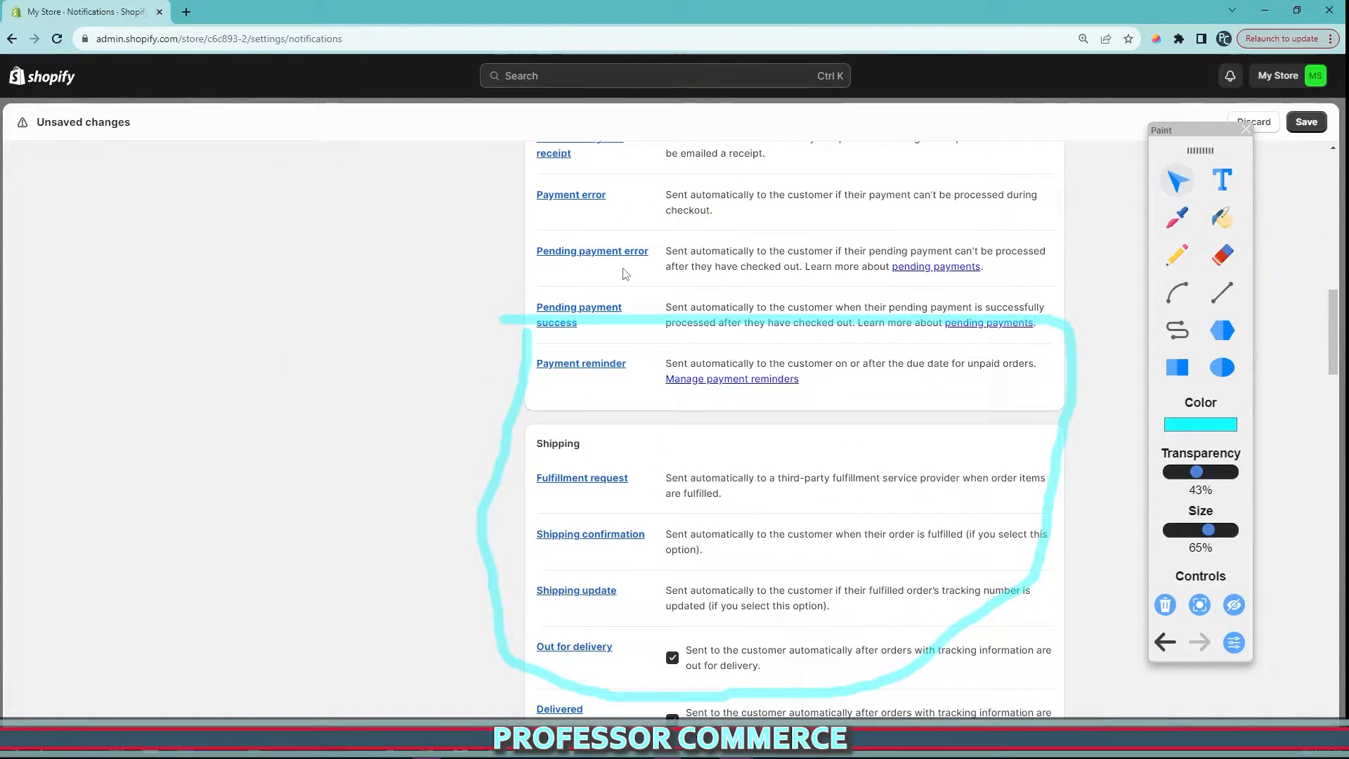
scroll(down, 3)
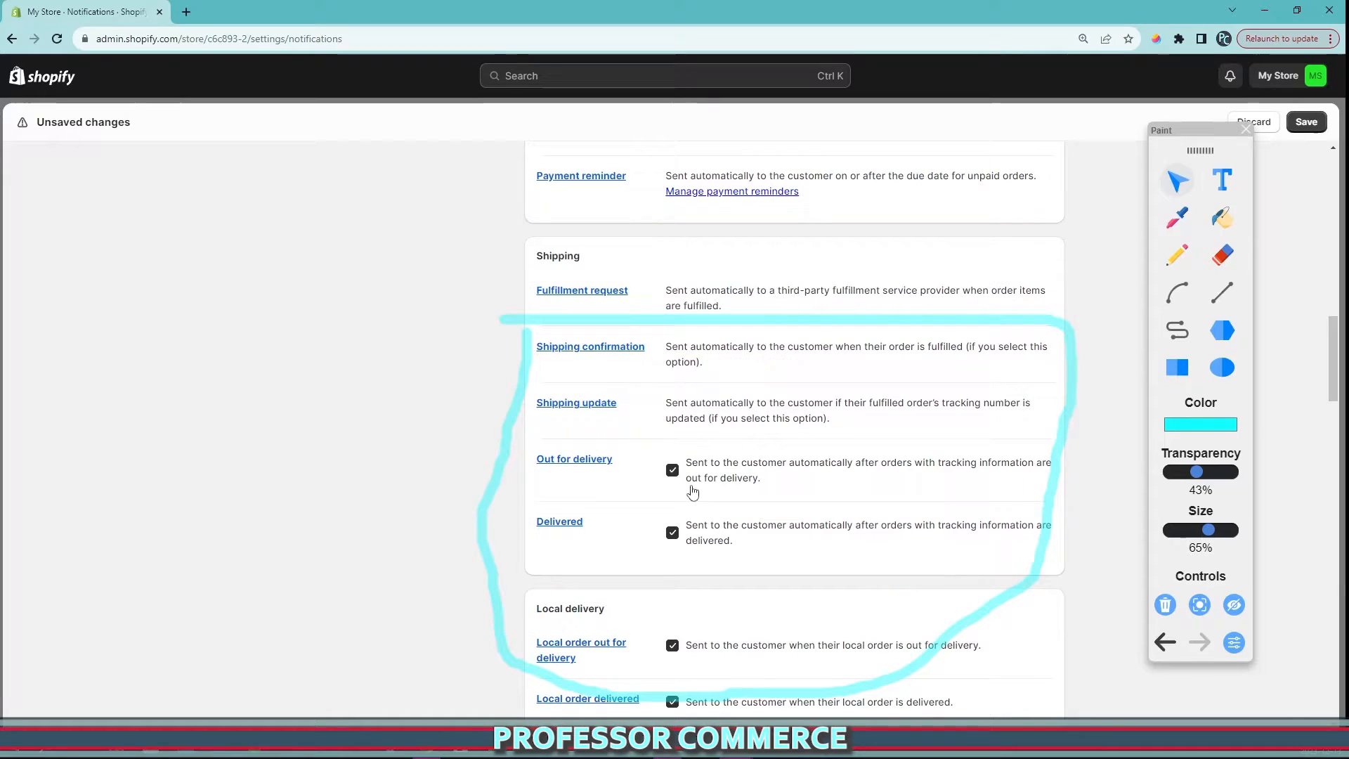
click(673, 470)
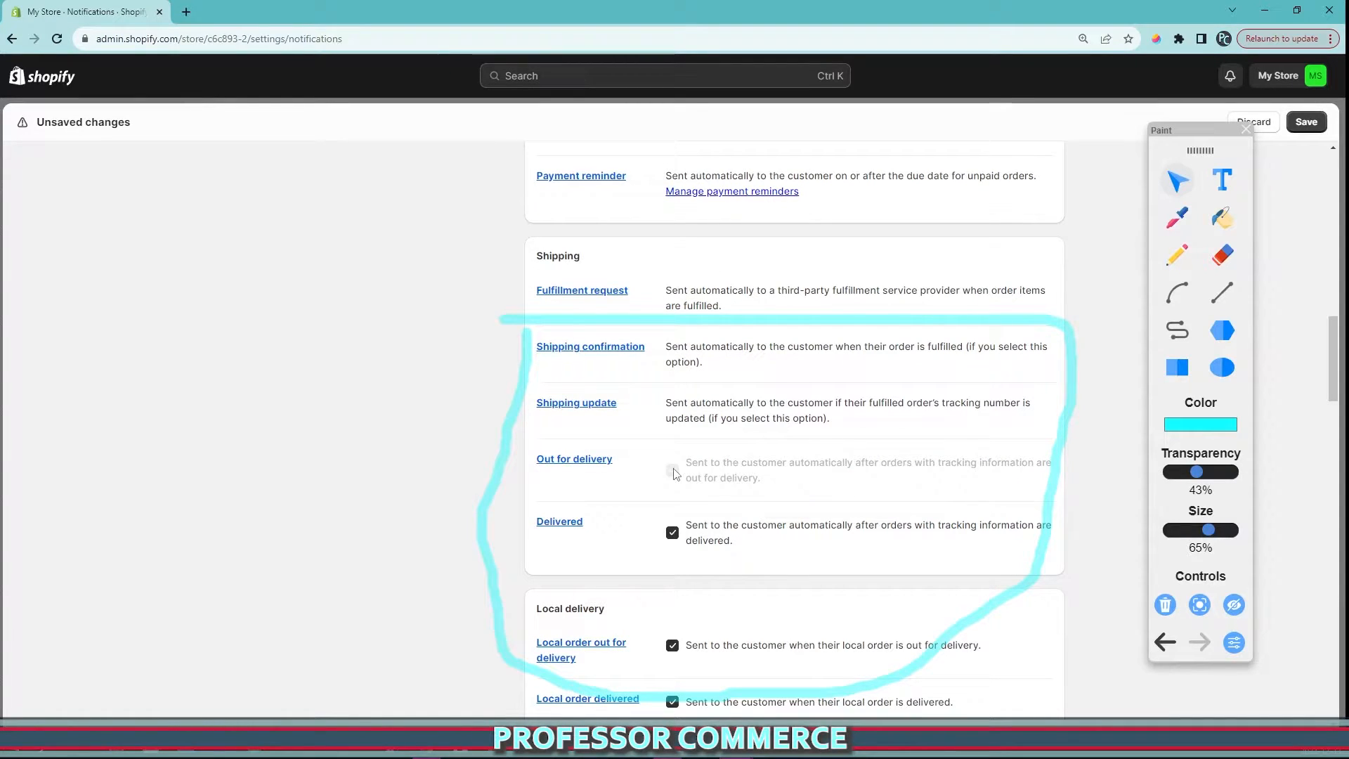
click(672, 533)
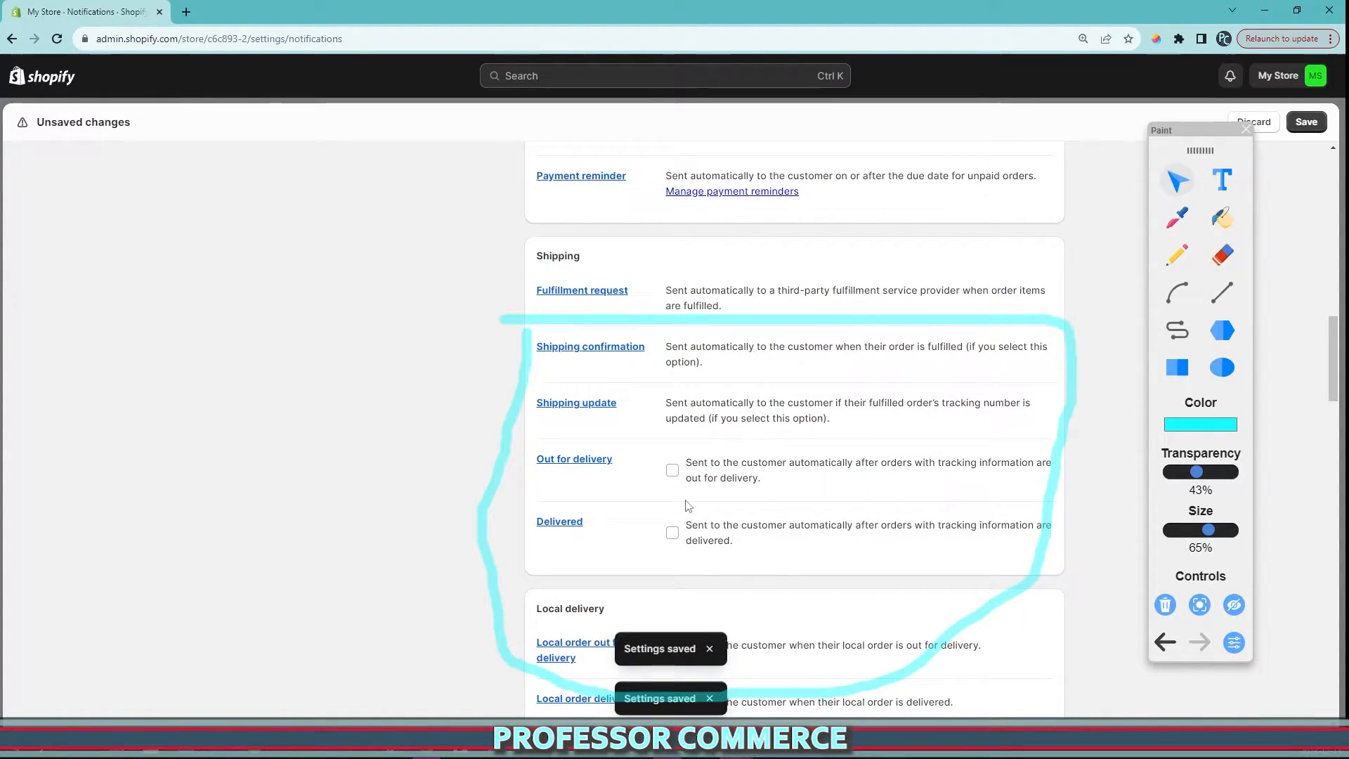
scroll(down, 3)
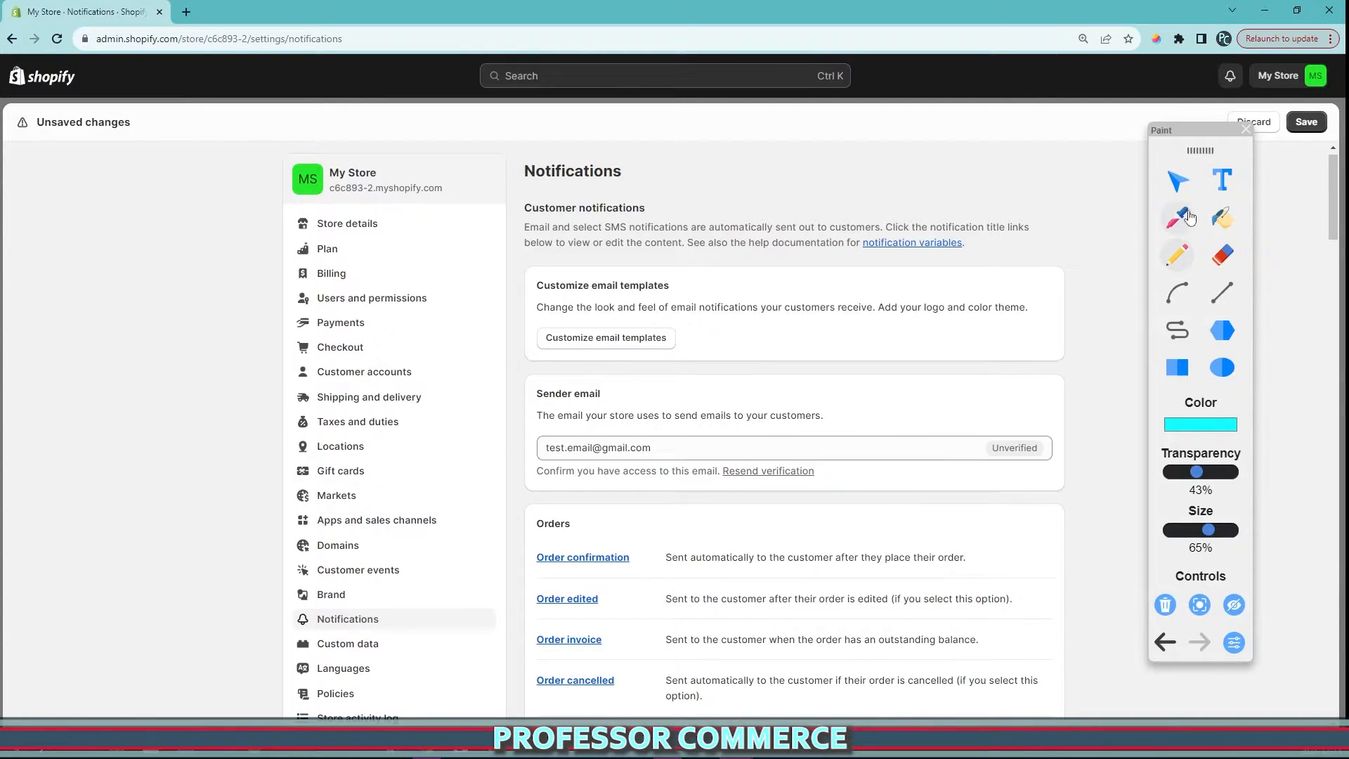
scroll(down, 3)
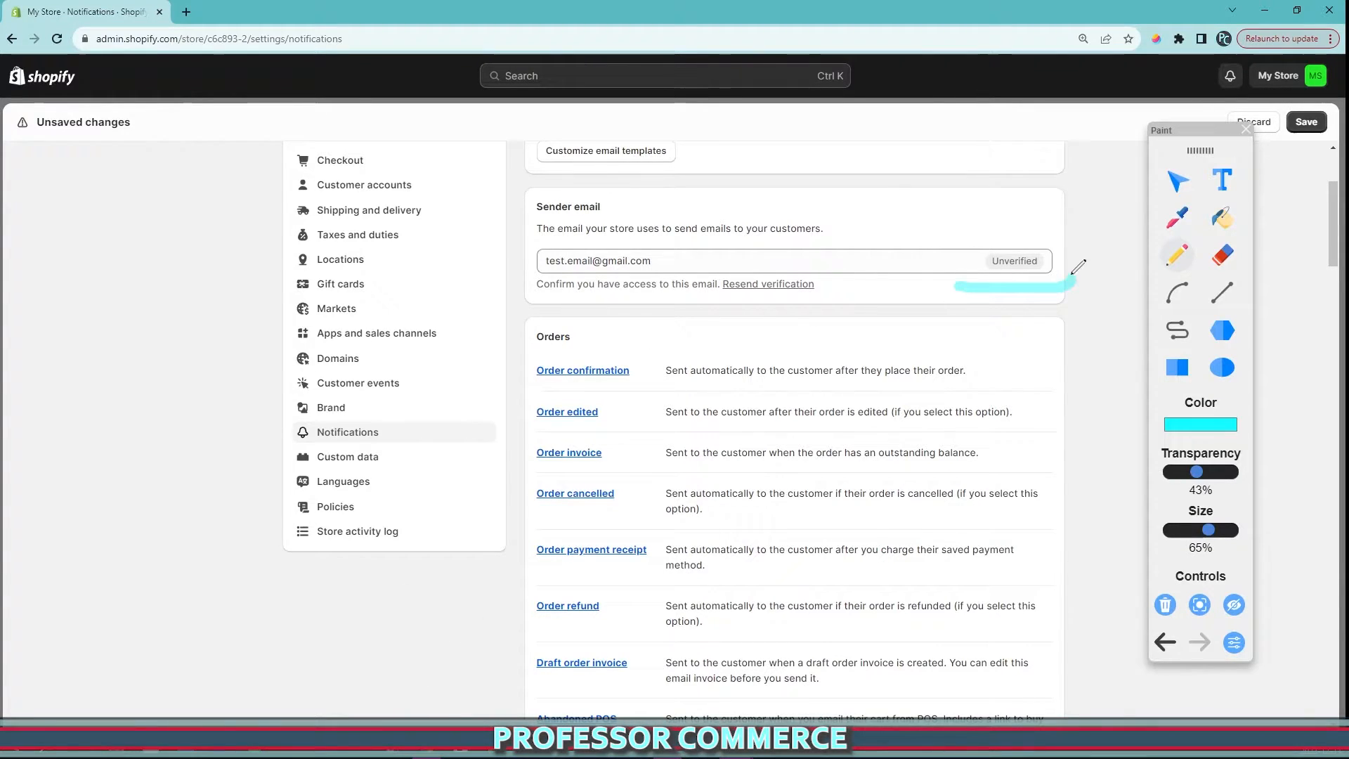
drag(977, 284, 1067, 258)
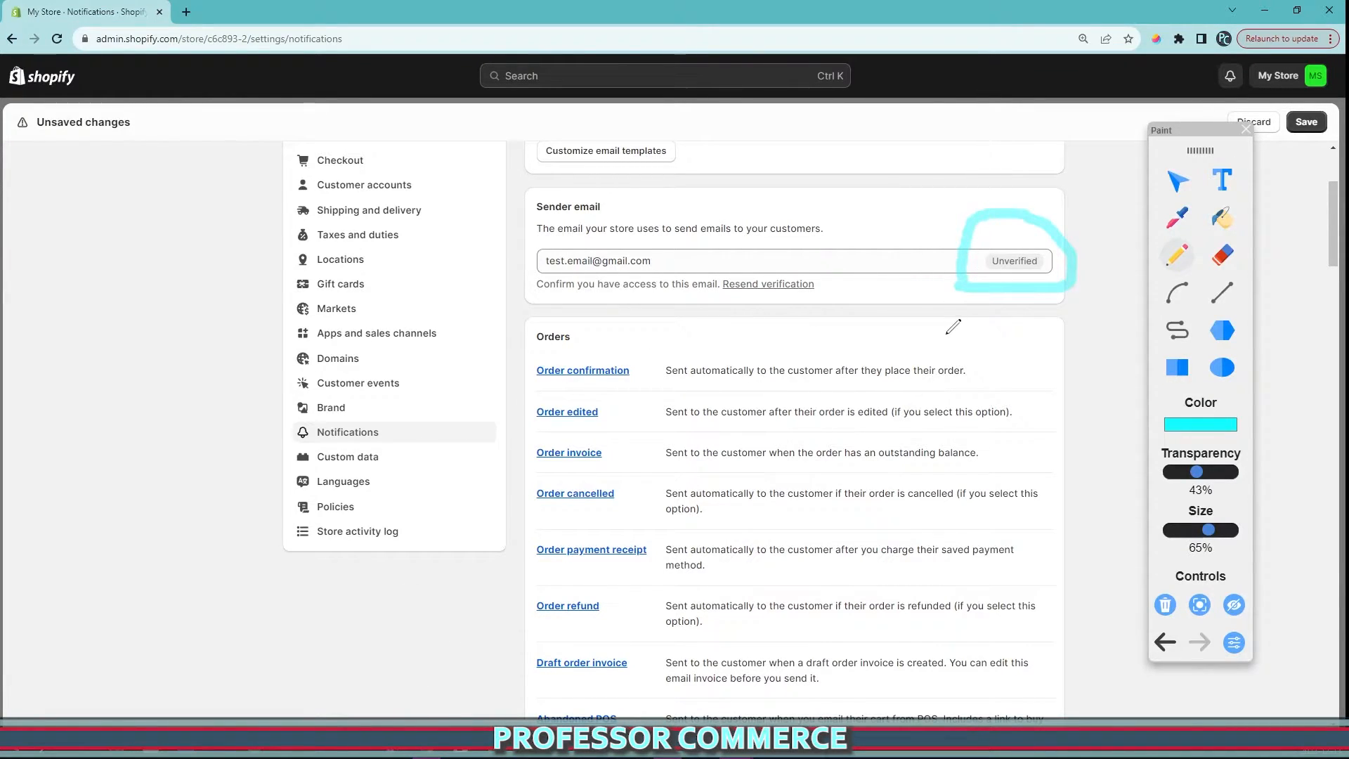
drag(946, 353, 1011, 284)
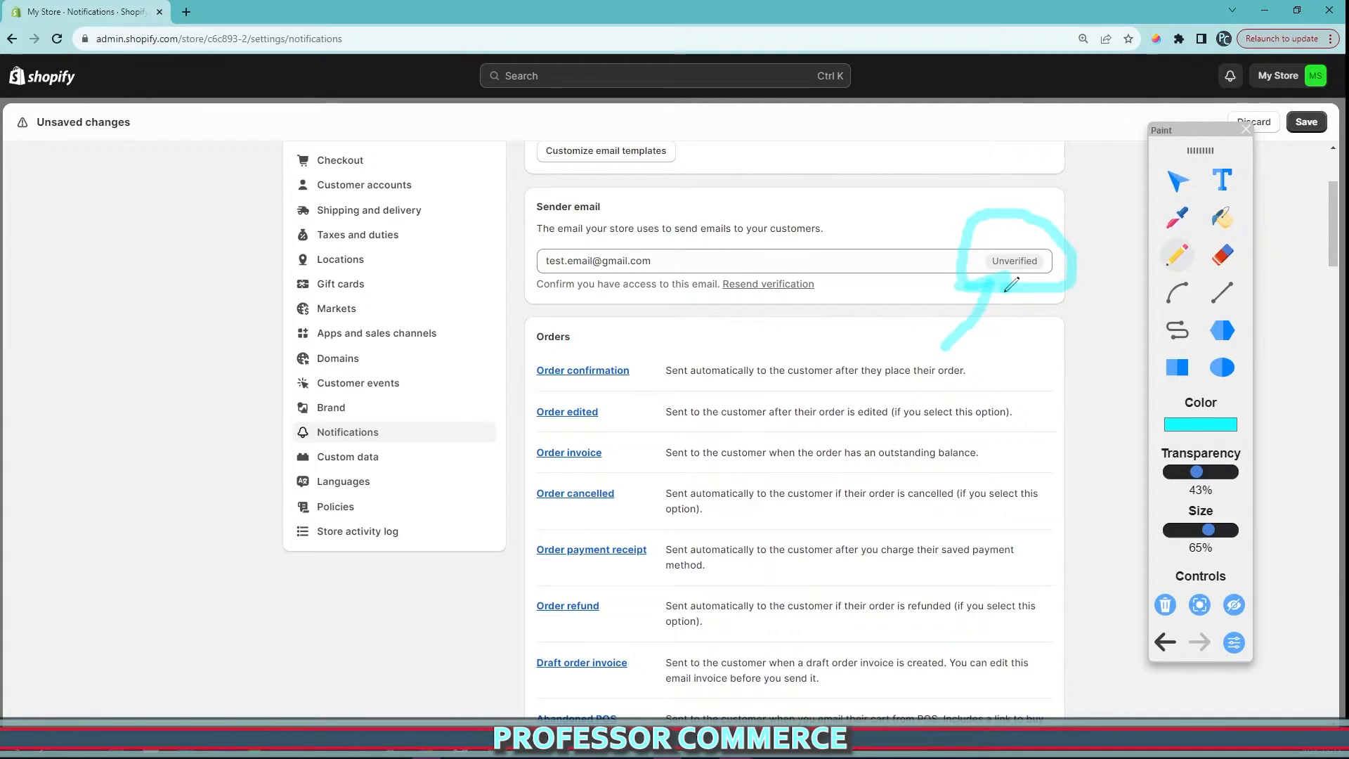
mouse_move(862, 281)
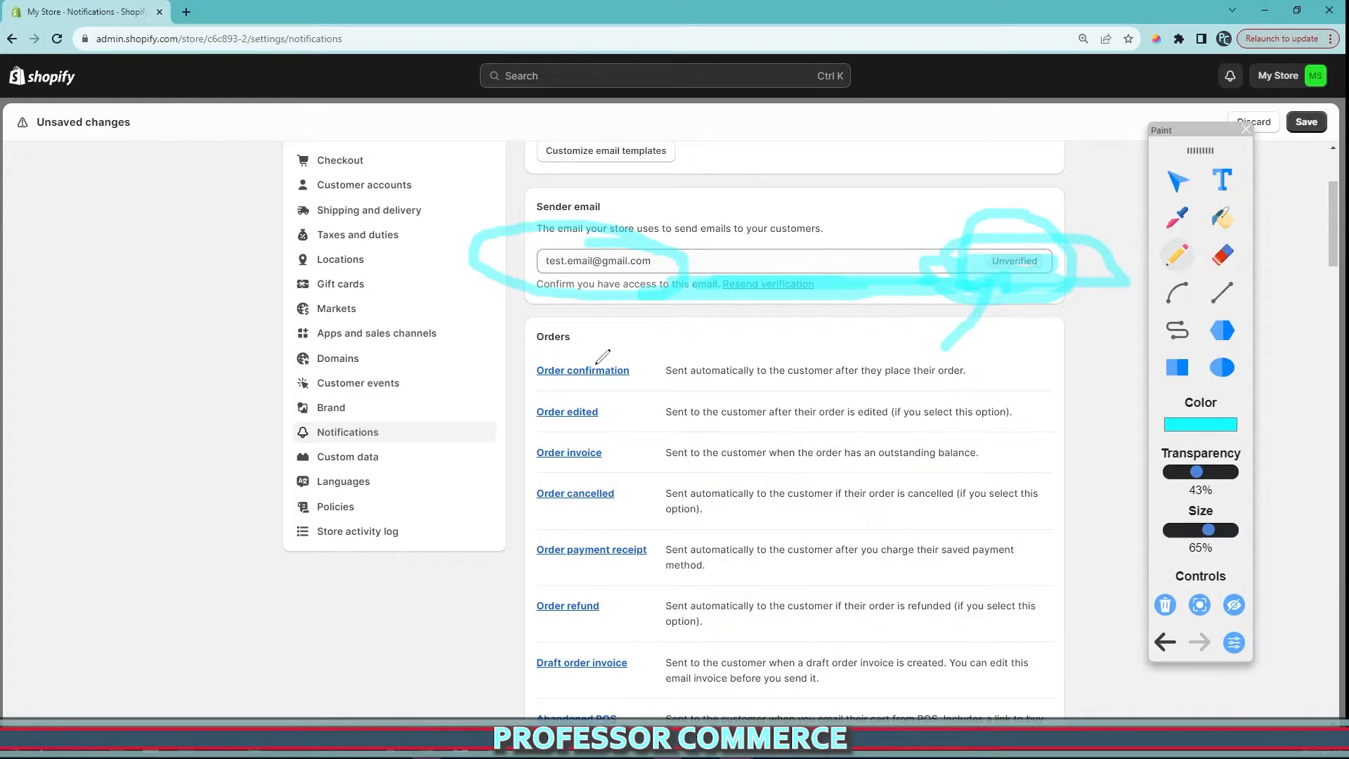
drag(473, 292, 981, 589)
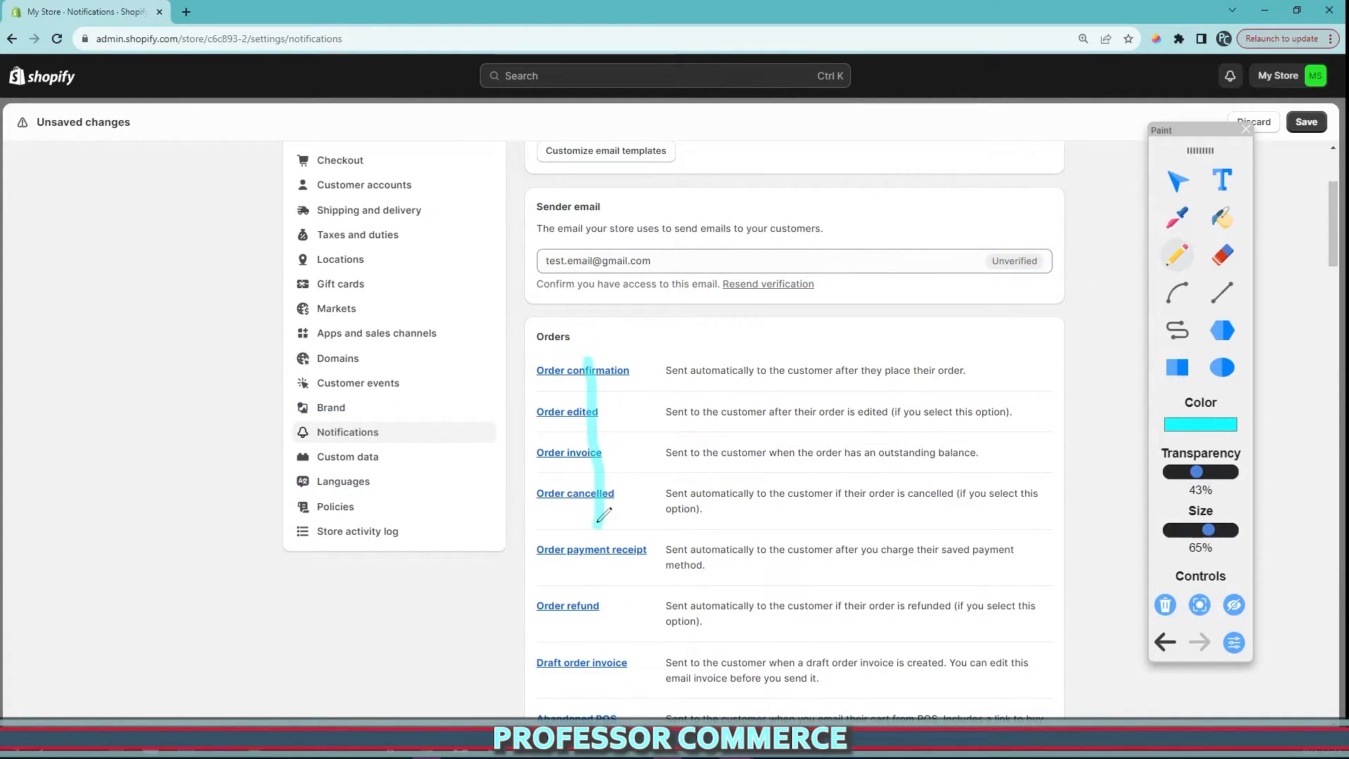
scroll(down, 3)
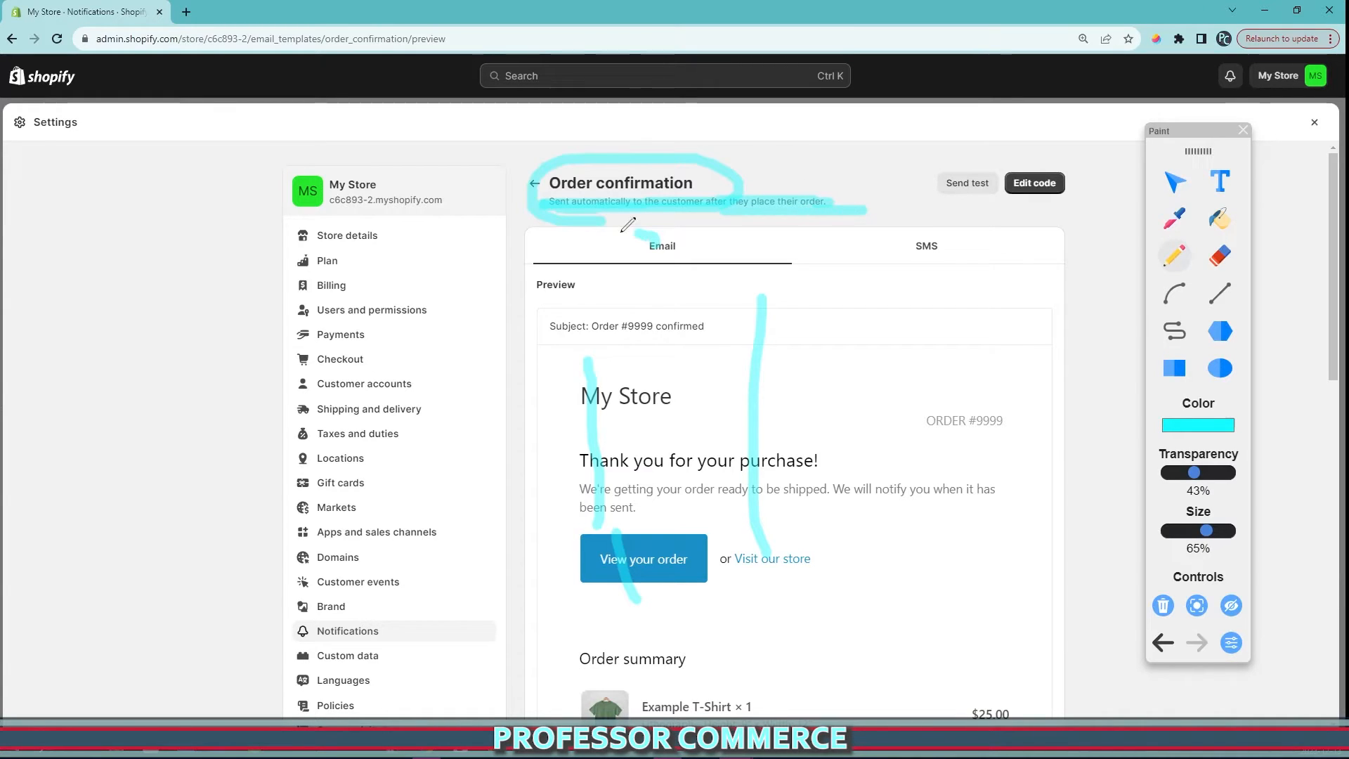
- Annotate the Orders notifications and open the Order confirmation email preview
drag(628, 224, 792, 590)
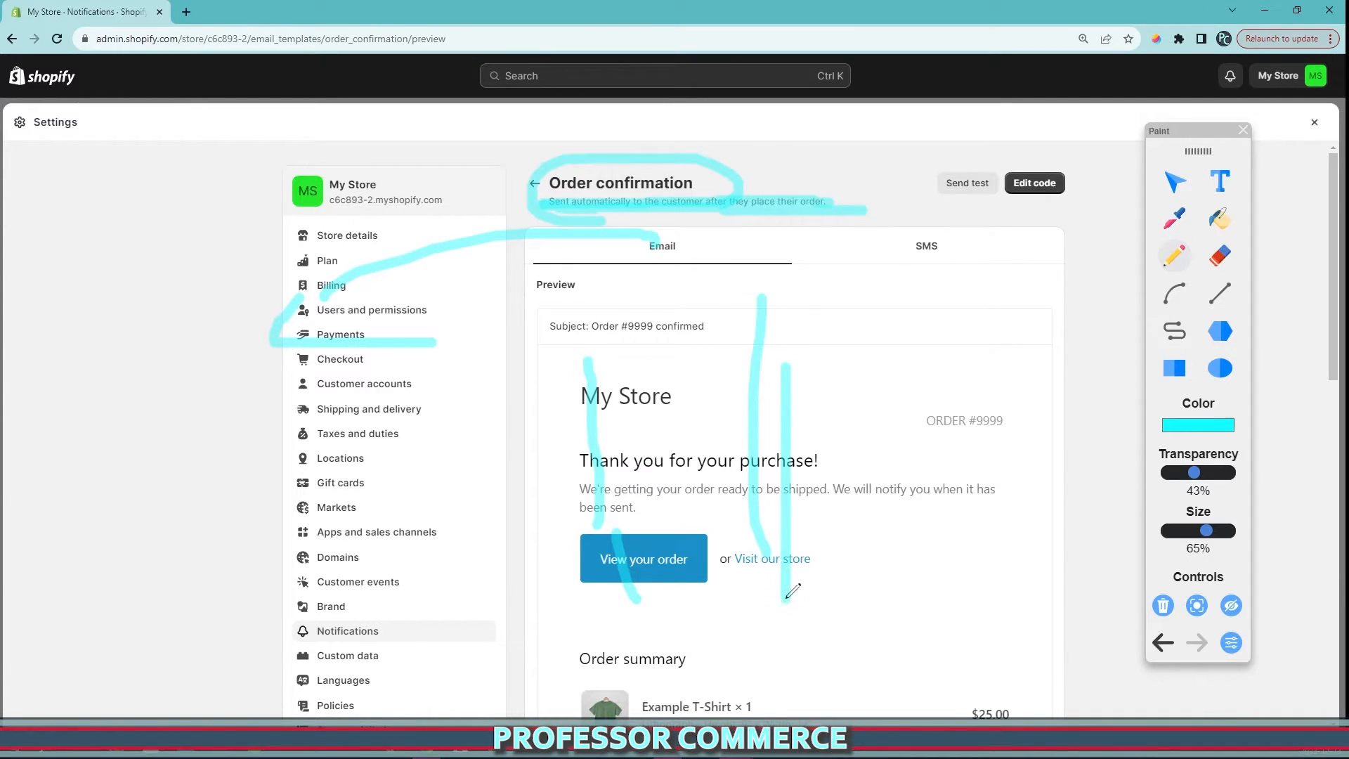
drag(727, 530, 874, 567)
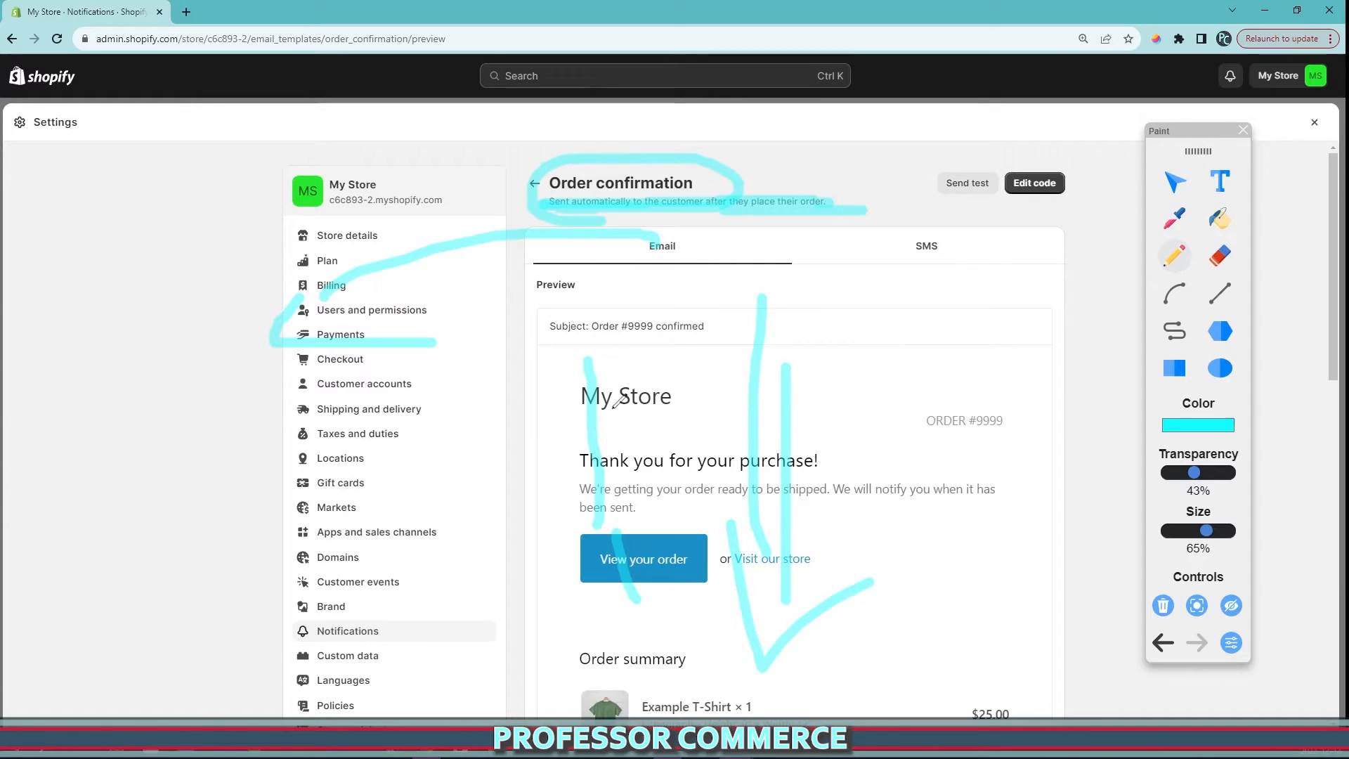
drag(934, 219, 981, 594)
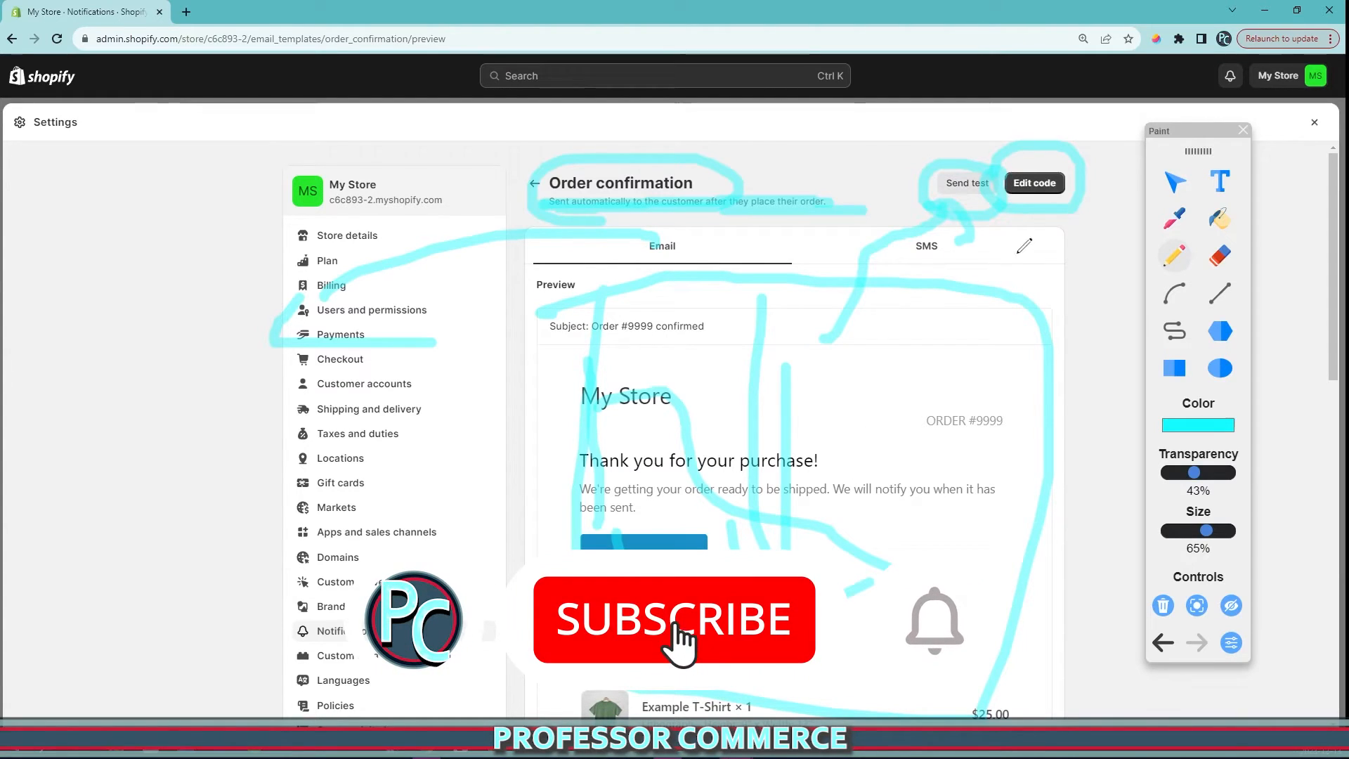
click(674, 618)
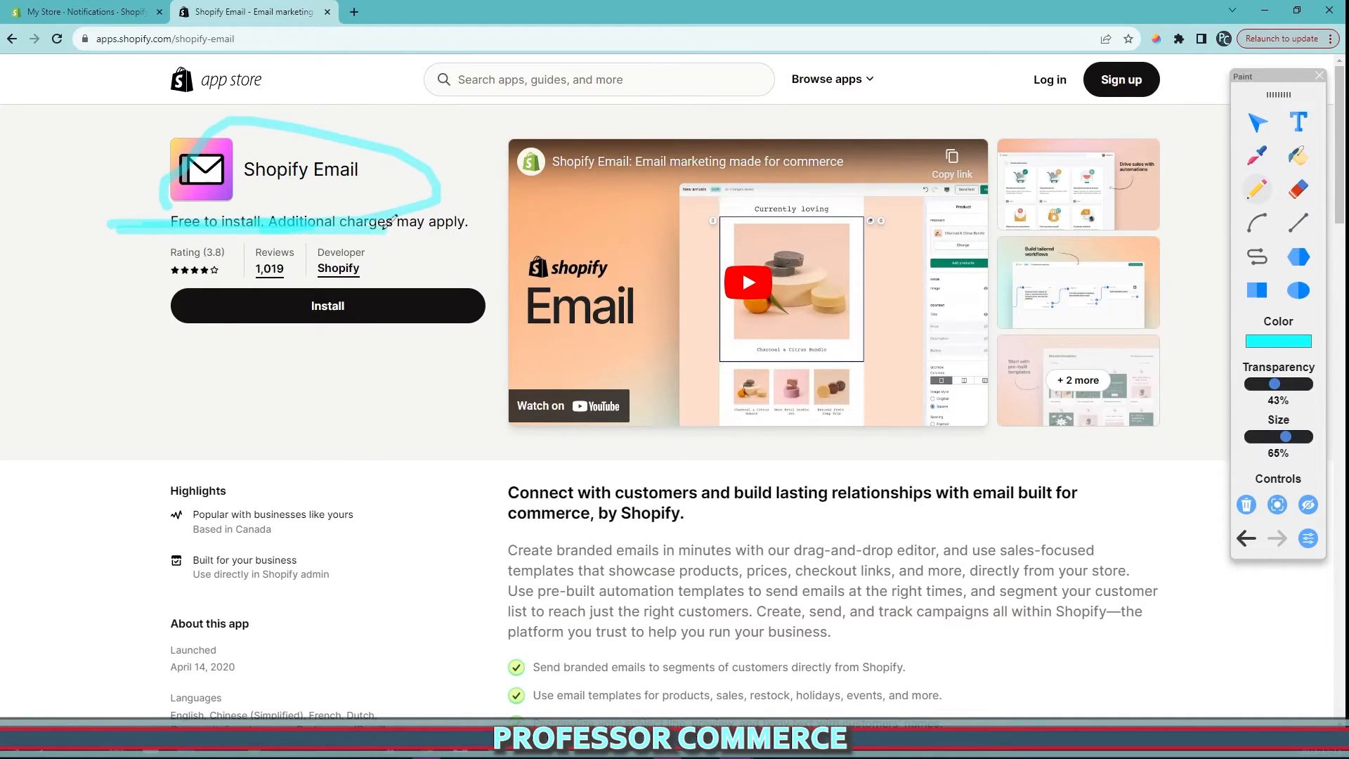
- Scroll down and back up through the Shopify Email app listing
scroll(down, 3)
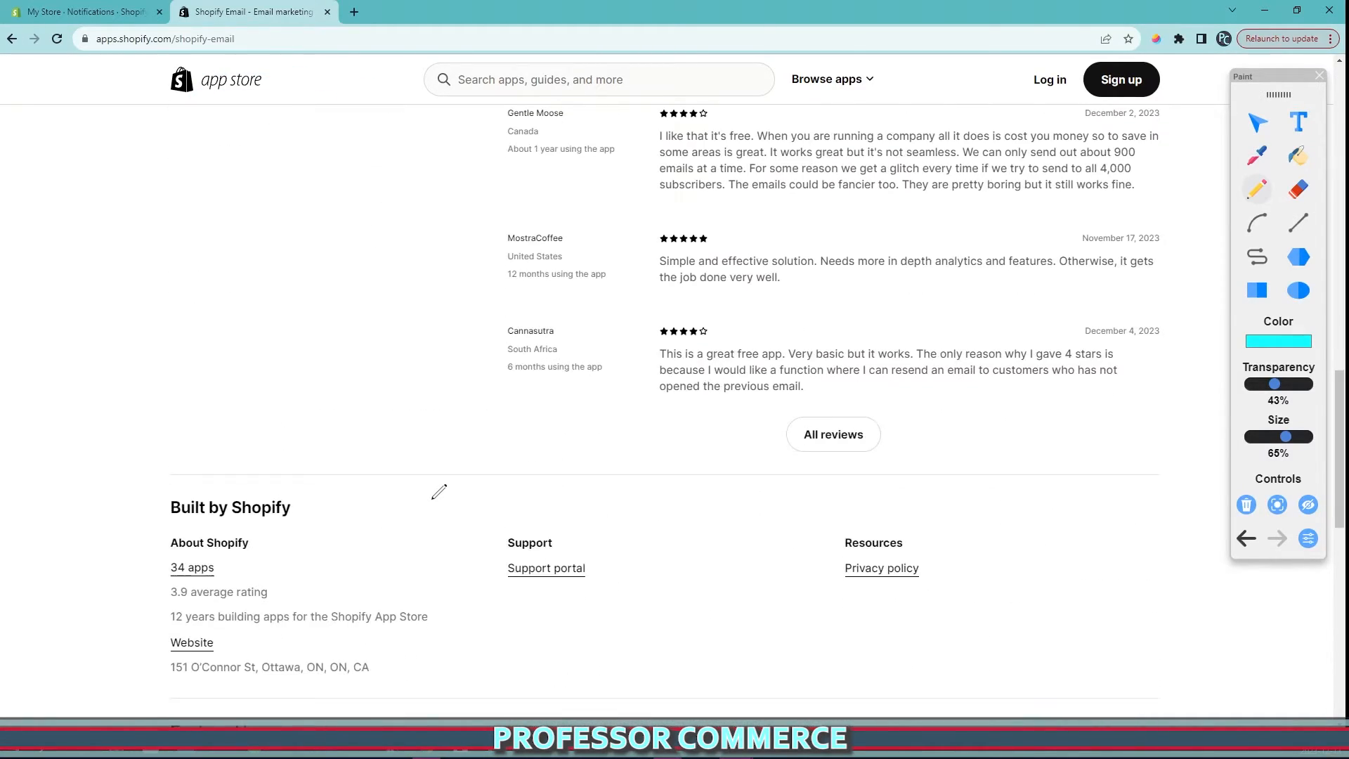
scroll(up, 3)
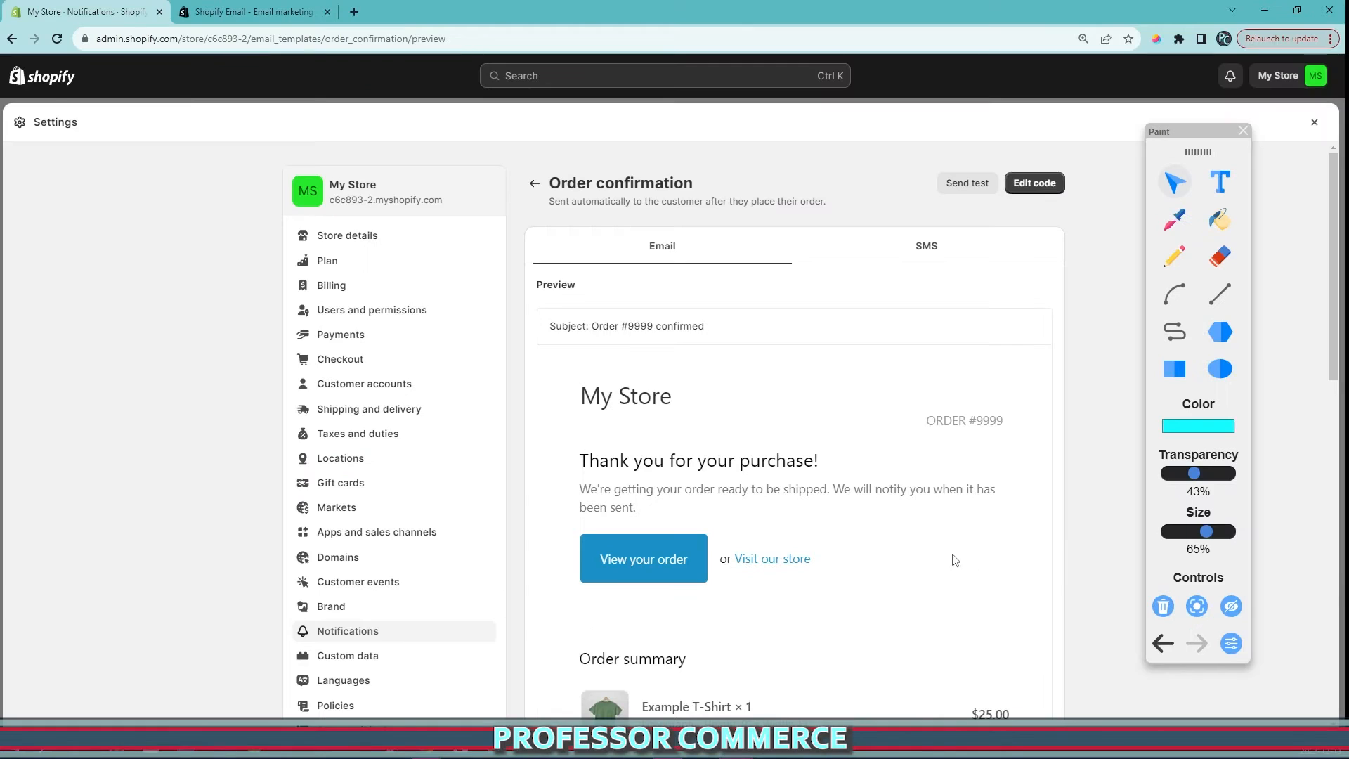
- Go back to Notifications and mark up the Sender email section
click(534, 184)
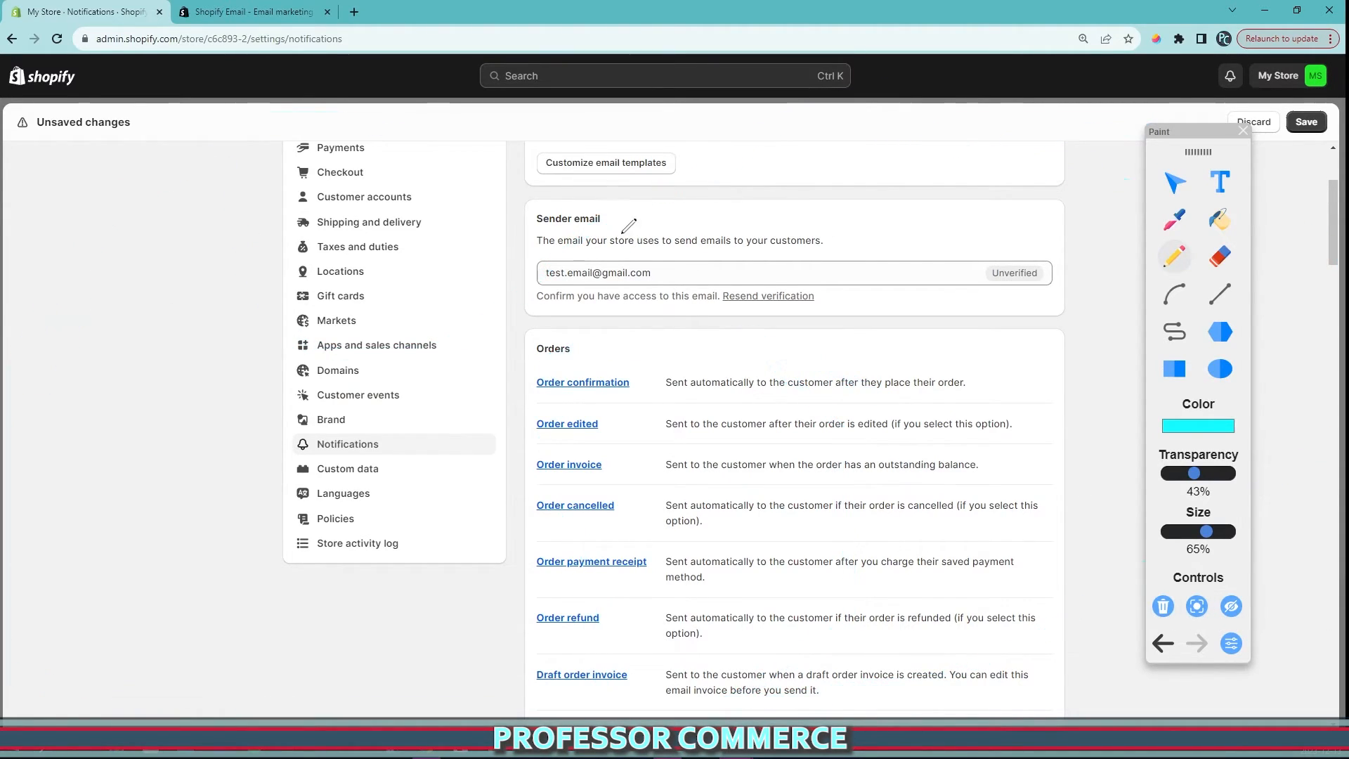
drag(517, 207, 602, 344)
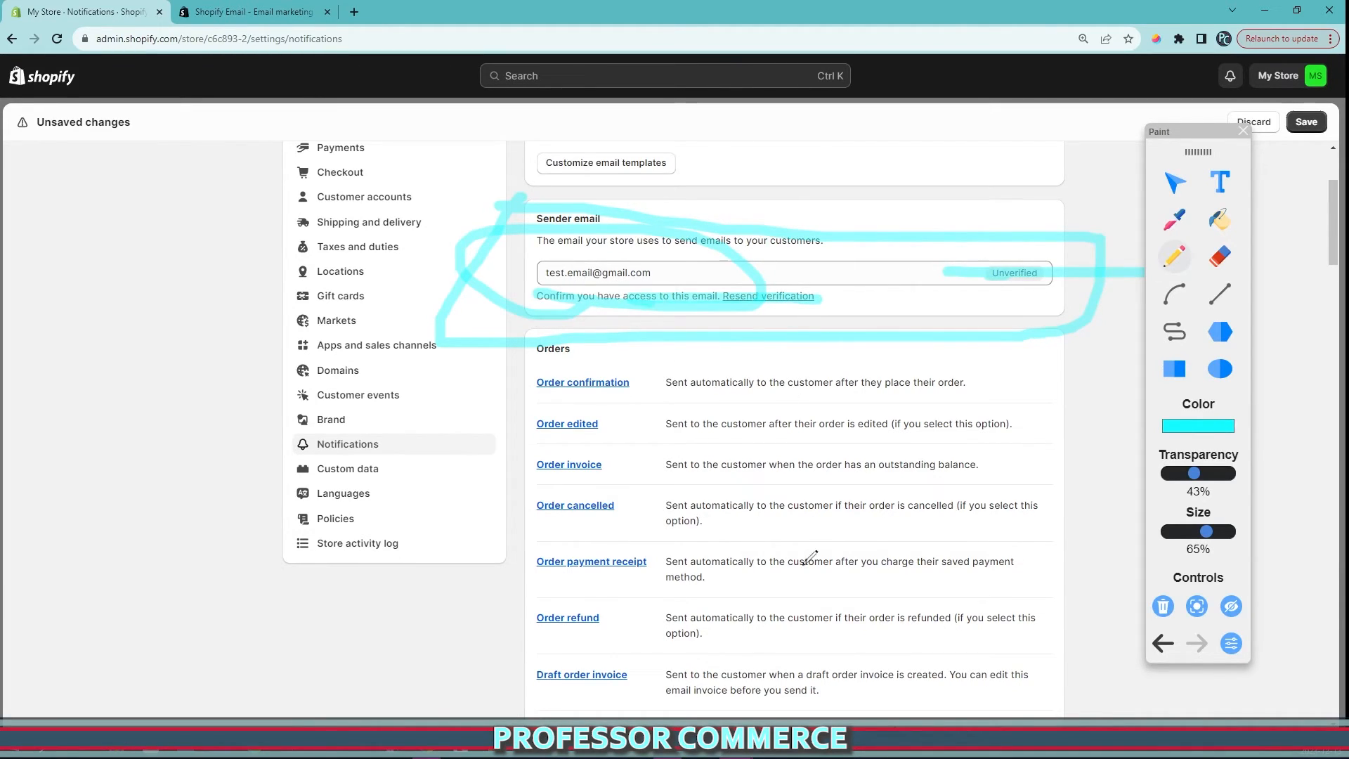
drag(724, 361, 749, 655)
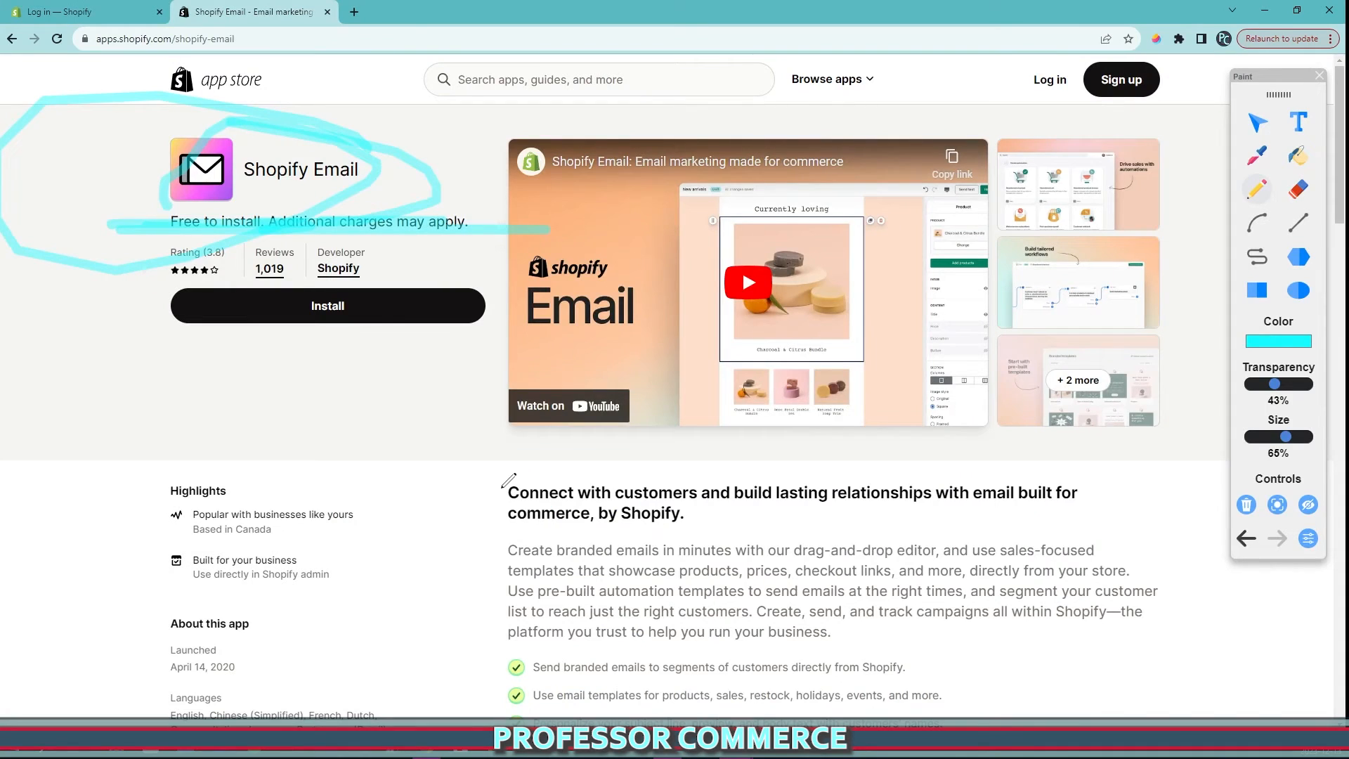
scroll(down, 3)
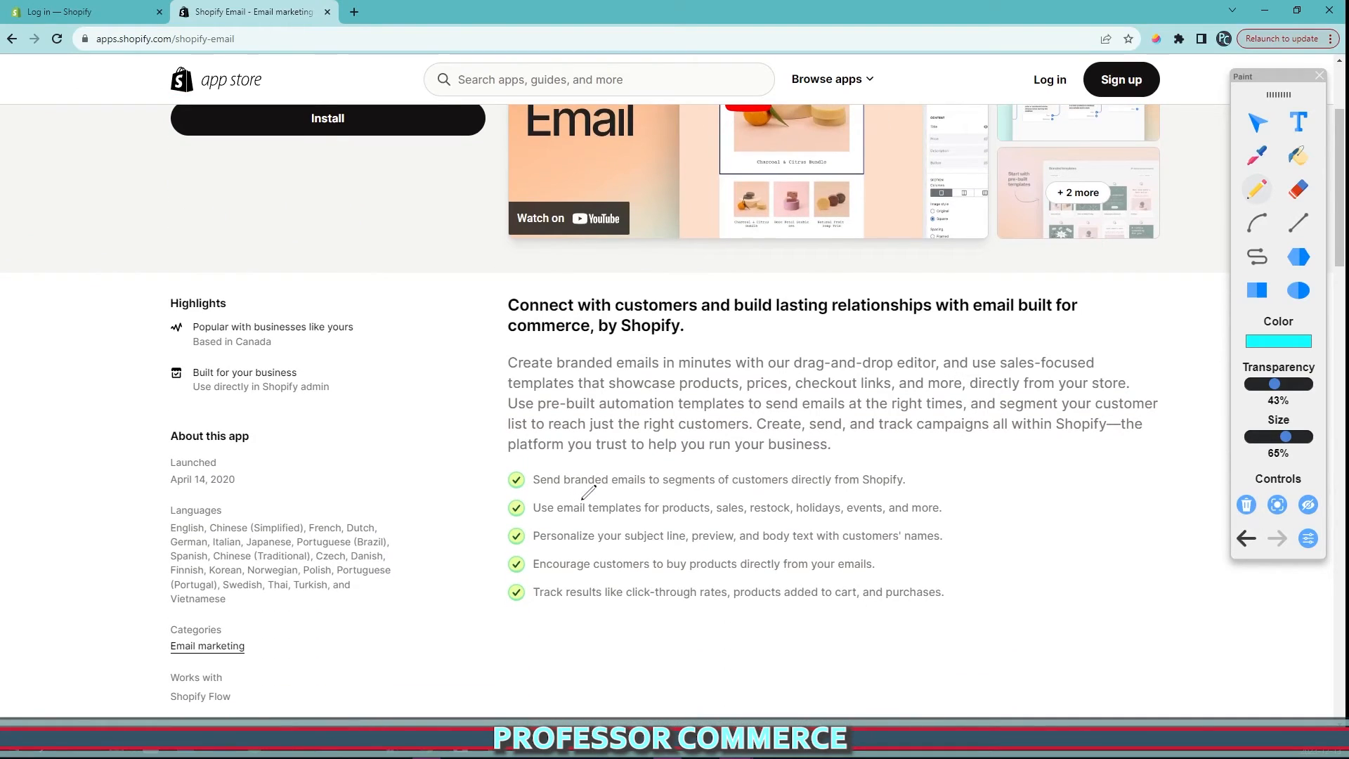
scroll(down, 3)
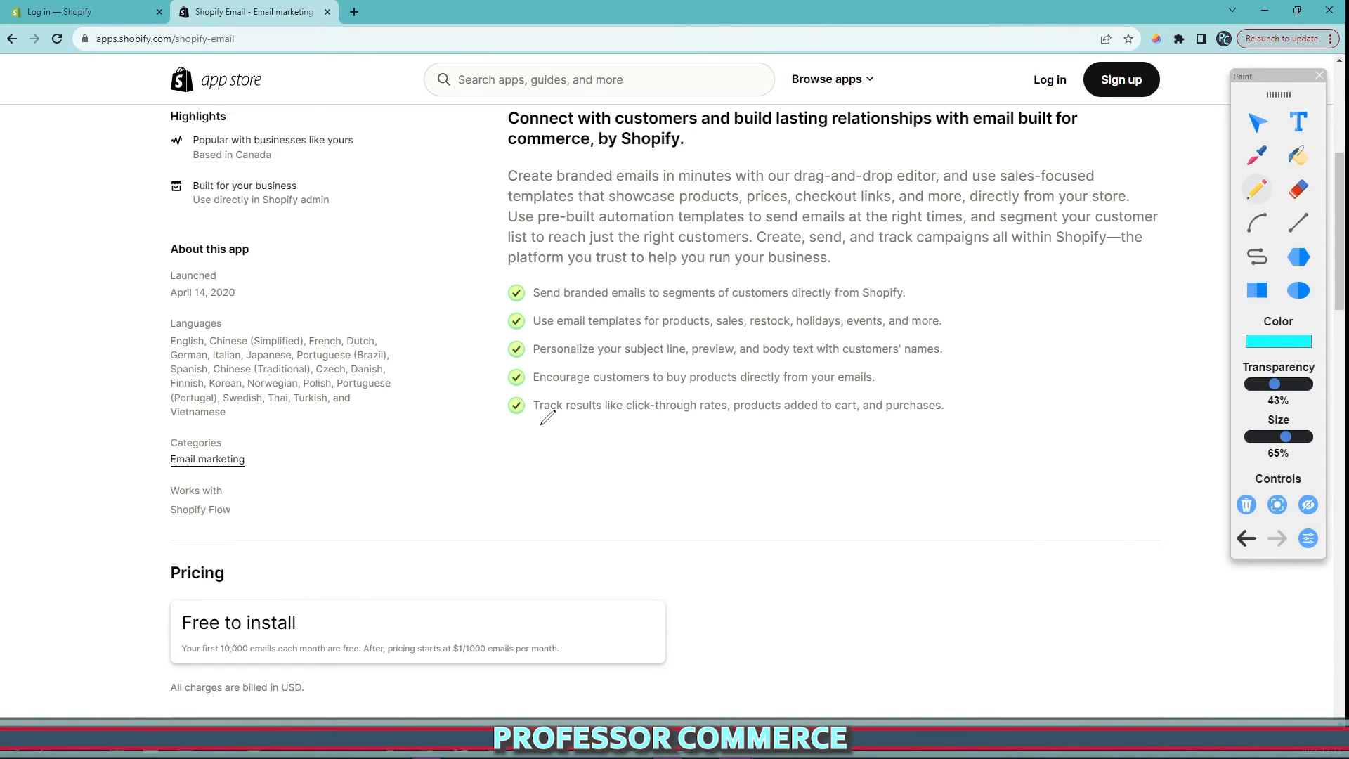
scroll(down, 3)
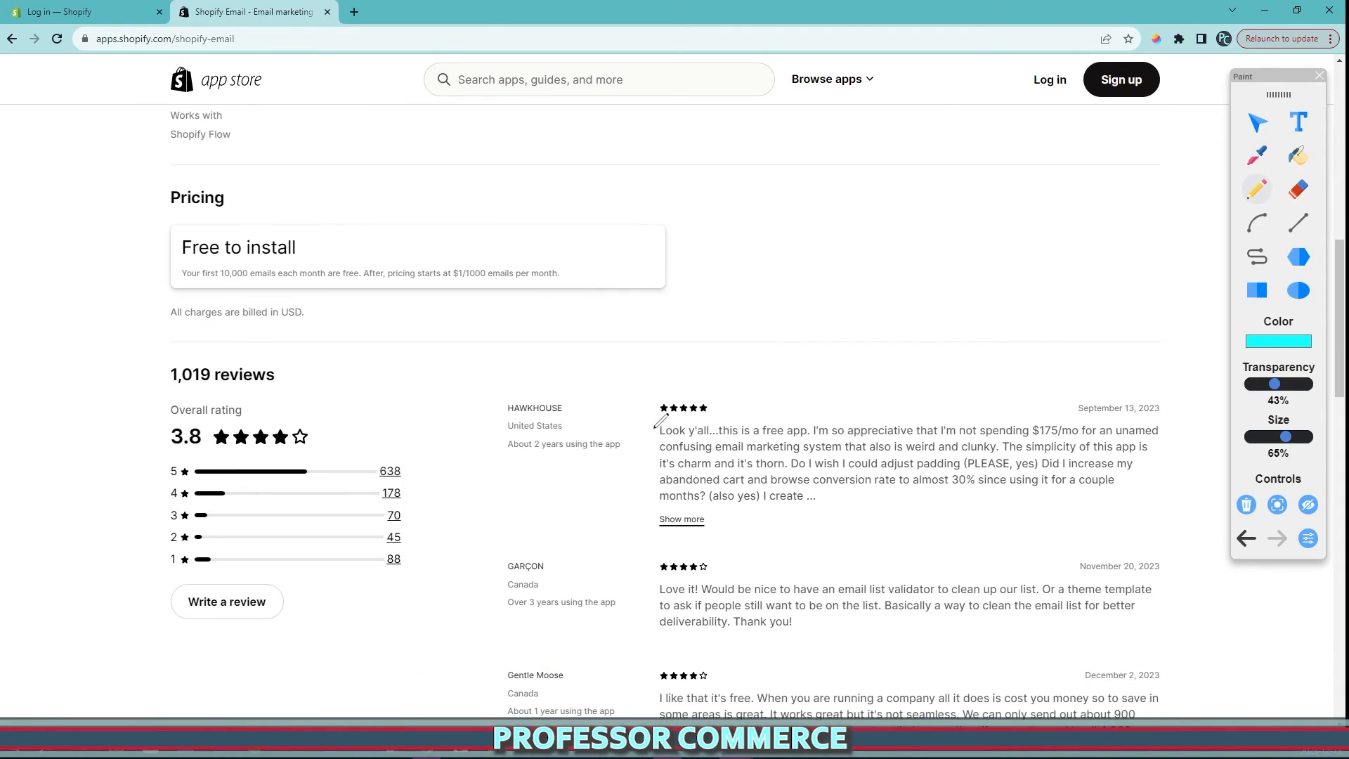
scroll(up, 3)
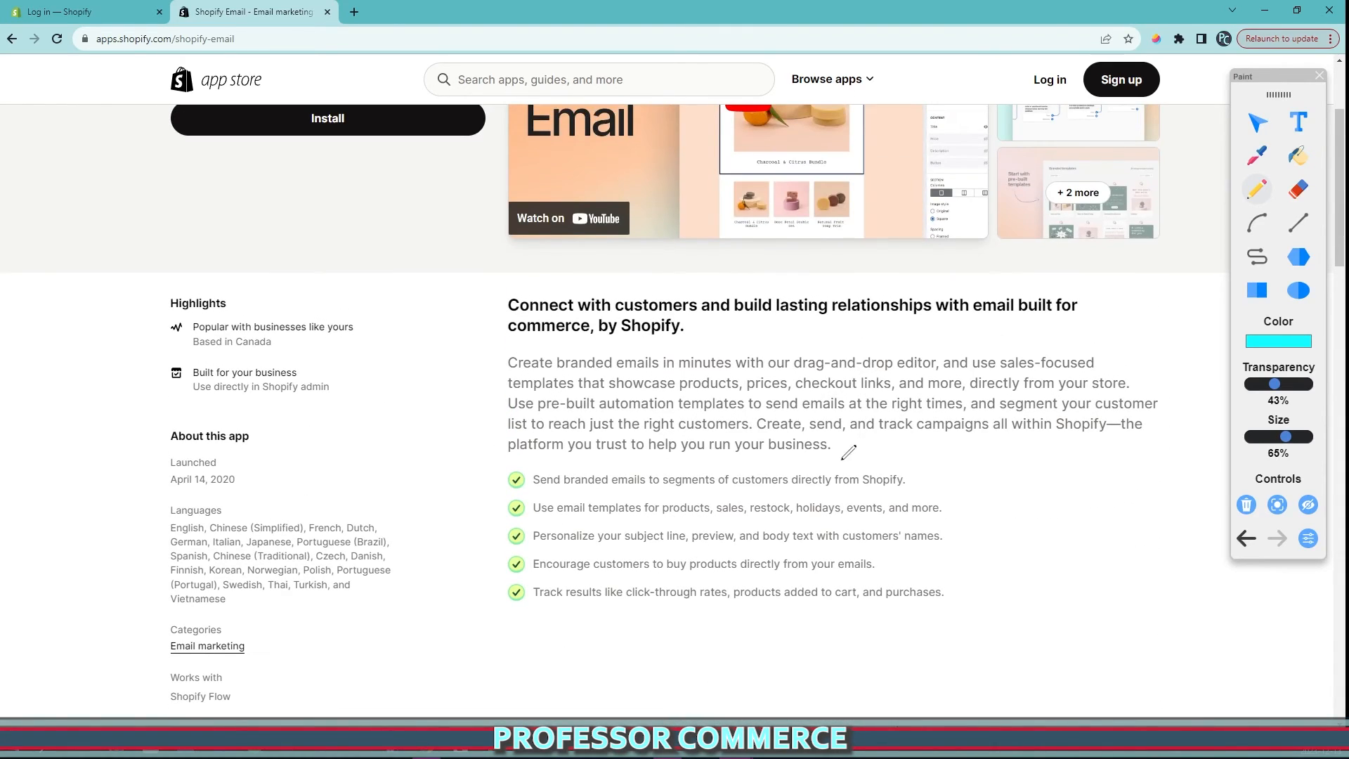